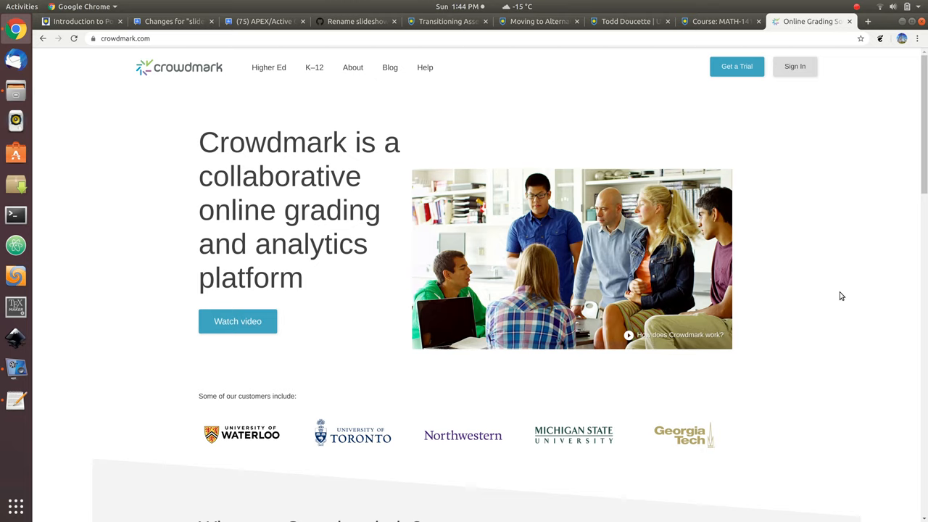
mouse_move(626, 180)
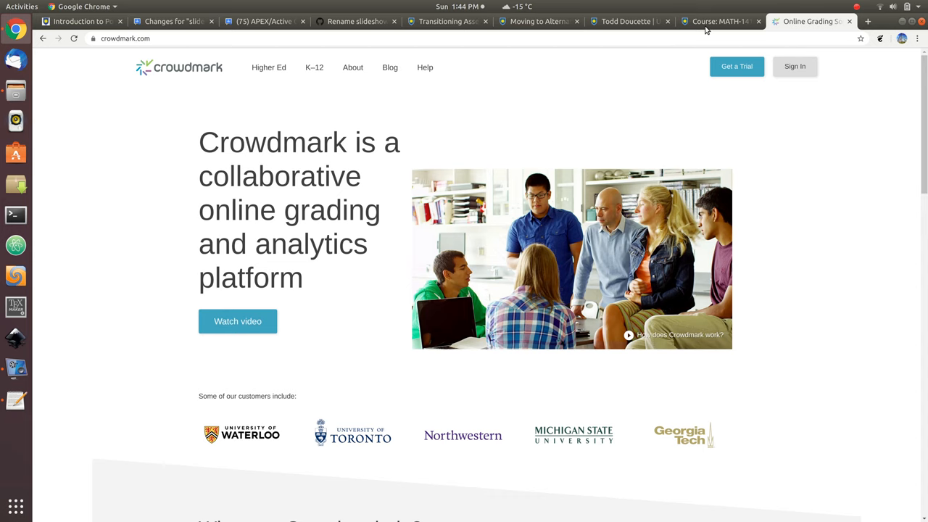
Switch to the MATH-1410-A&B Moodle course and scroll to its Assignments section.
click(718, 22)
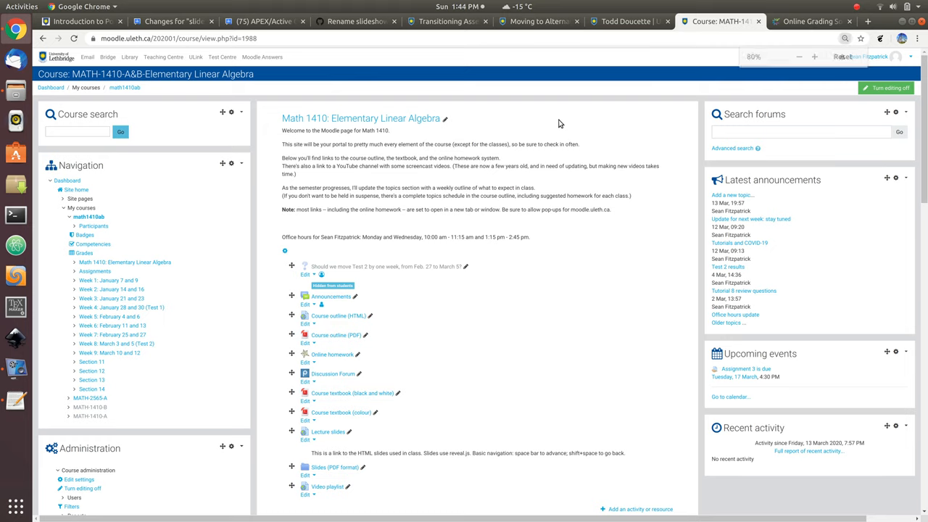
click(811, 57)
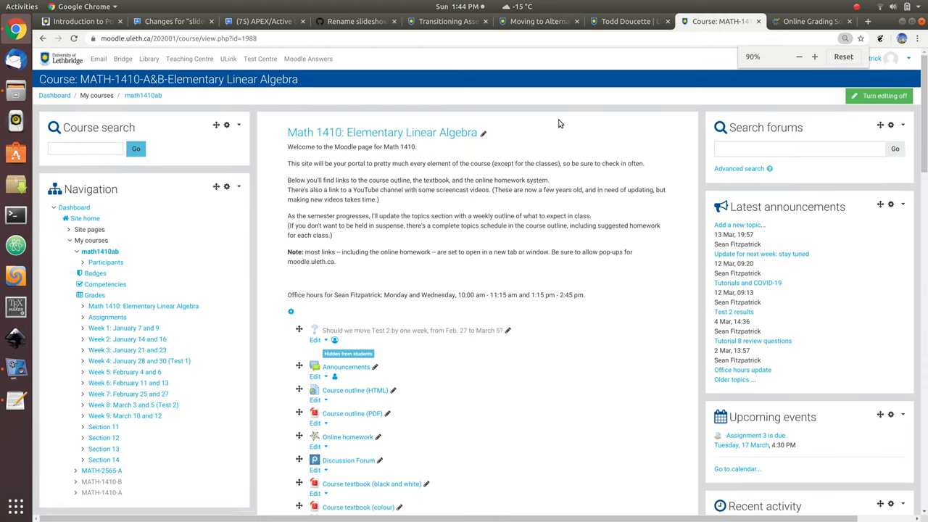
scroll(down, 3)
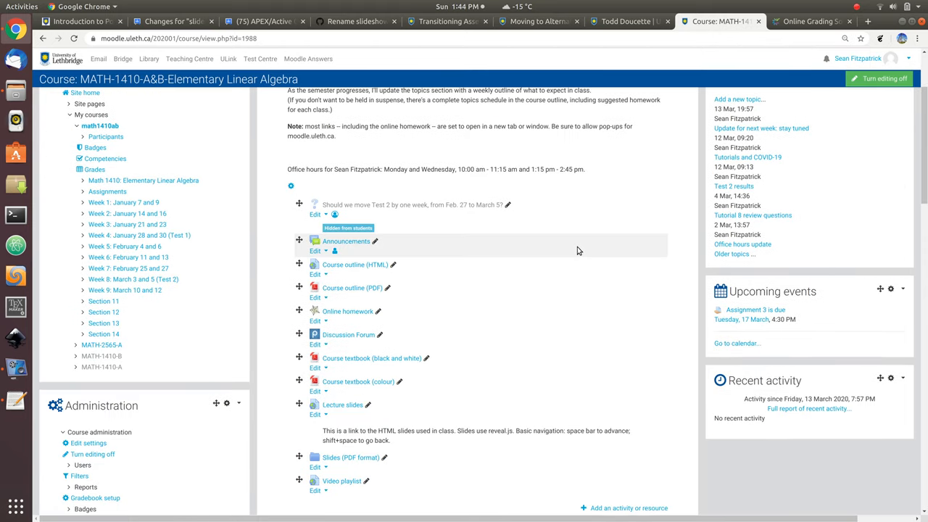
scroll(down, 3)
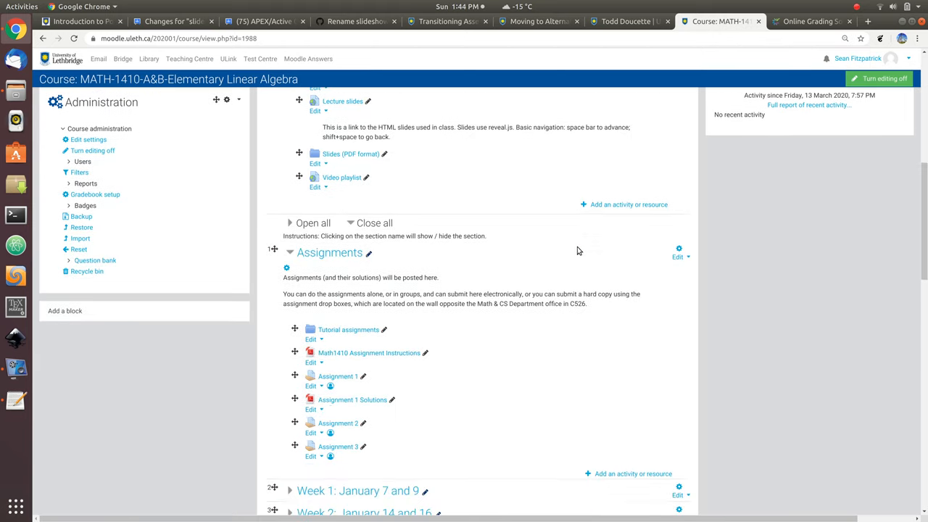
scroll(down, 3)
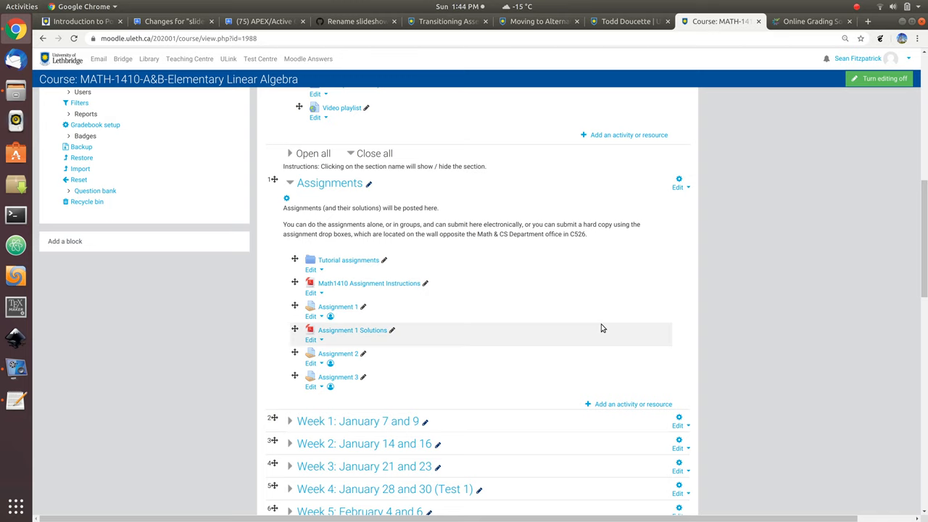
mouse_move(429, 346)
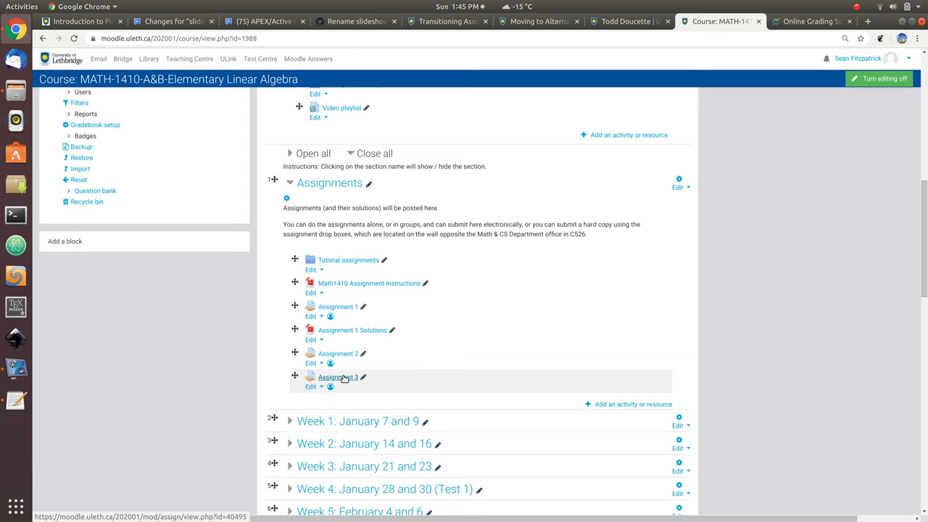
mouse_move(499, 380)
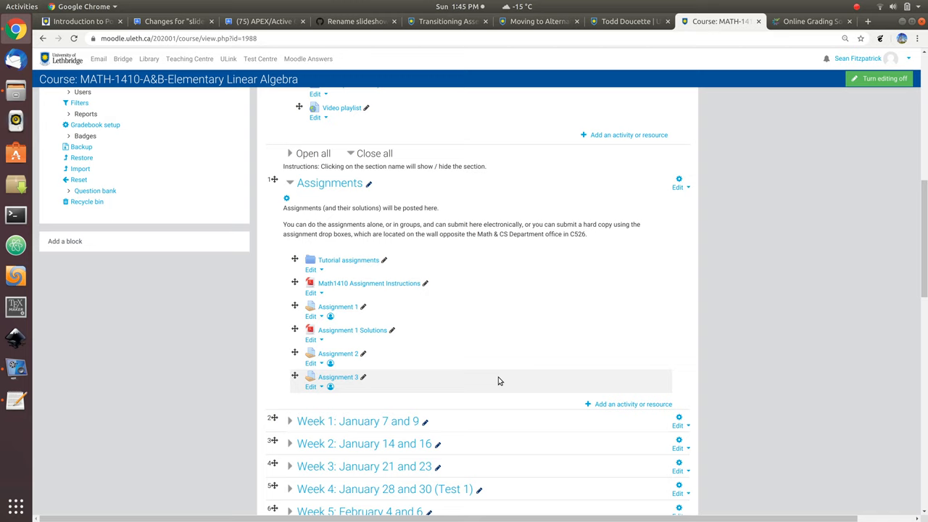
mouse_move(615, 359)
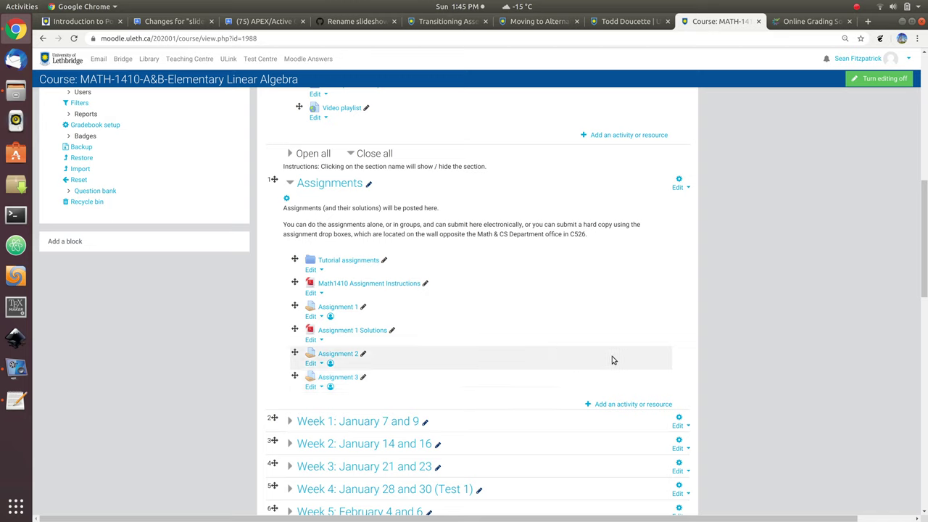
mouse_move(623, 406)
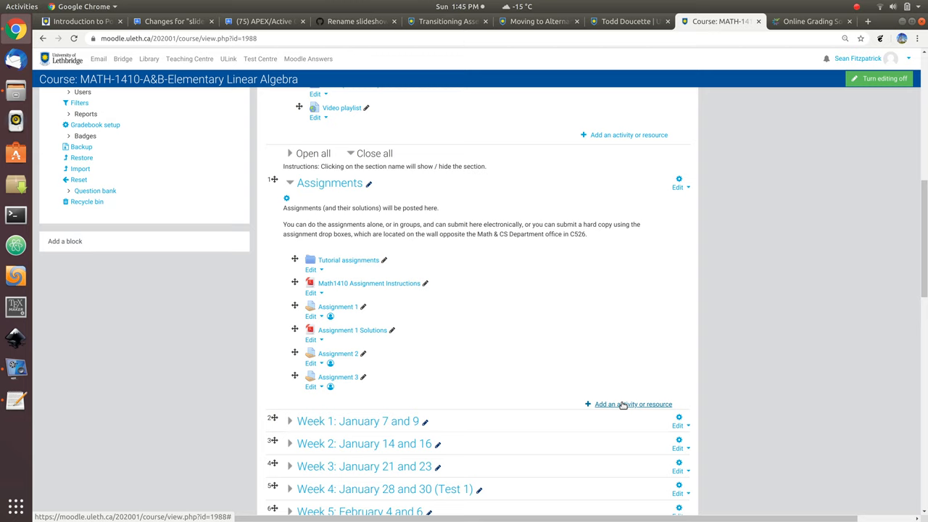
Start adding an activity to Assignments and choose External tool as its type.
click(635, 403)
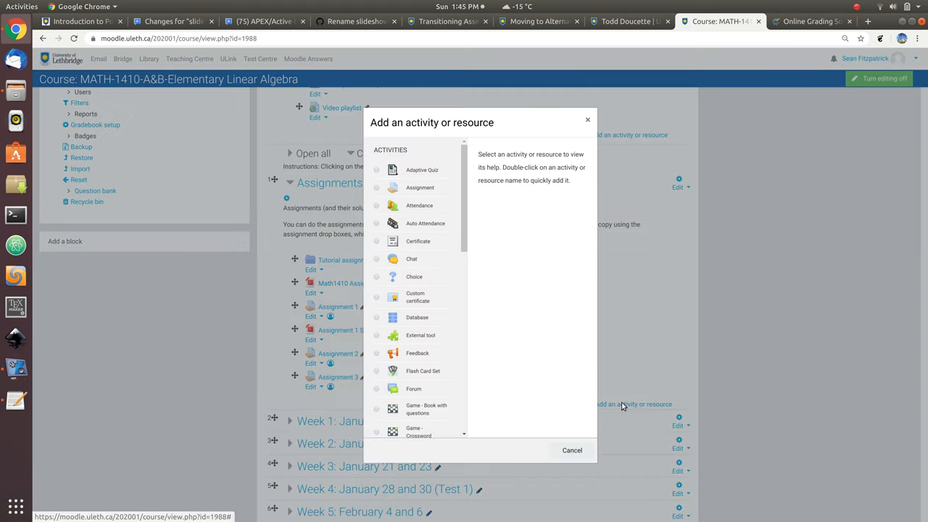
mouse_move(382, 337)
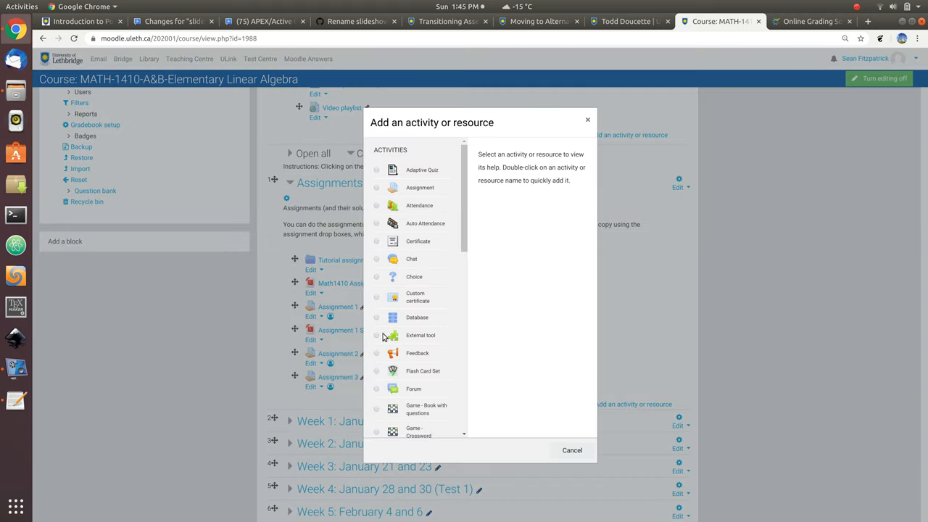
mouse_move(441, 345)
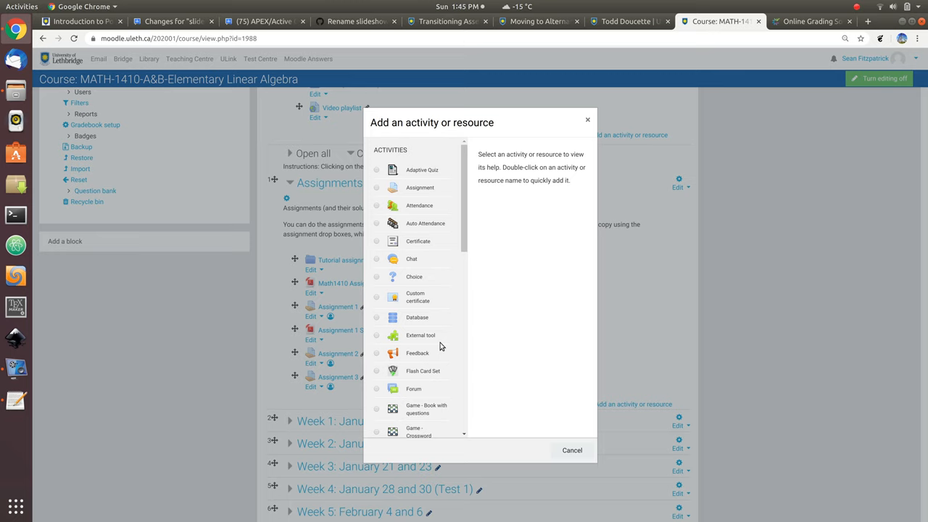
mouse_move(393, 342)
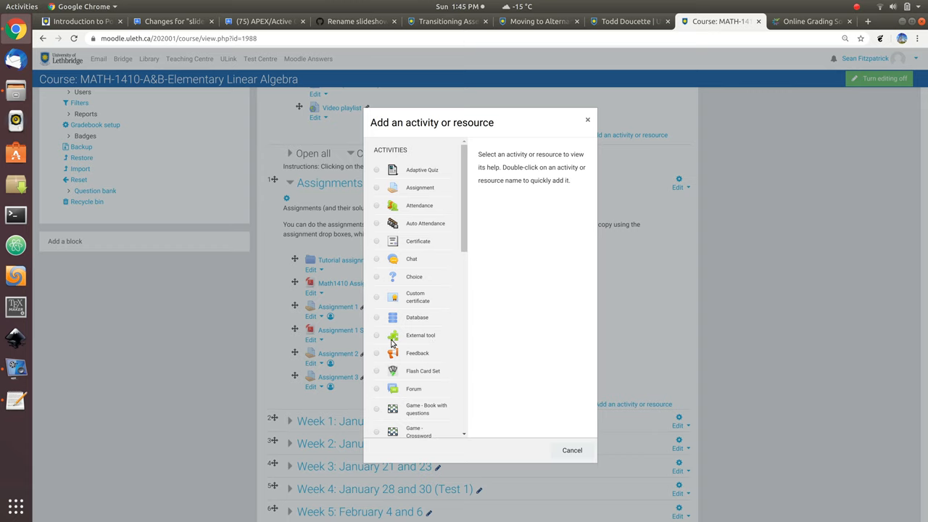
mouse_move(484, 310)
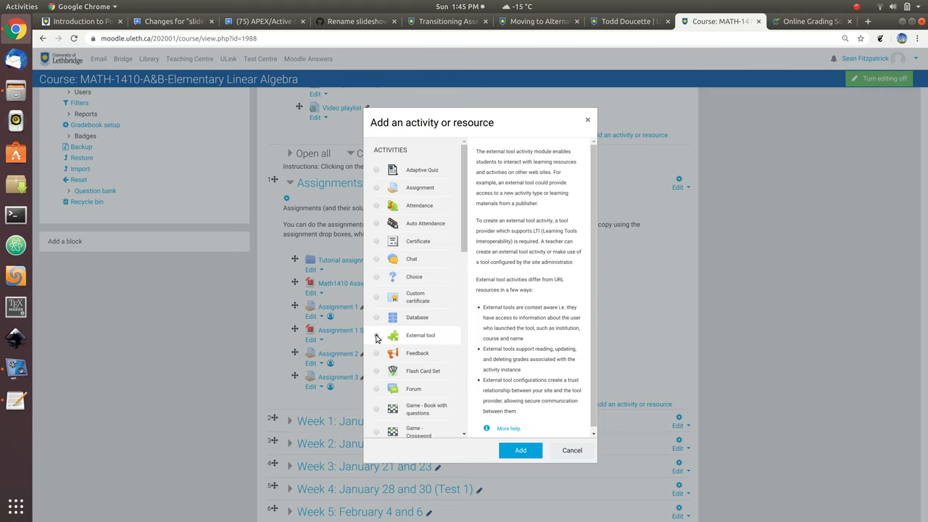
click(377, 335)
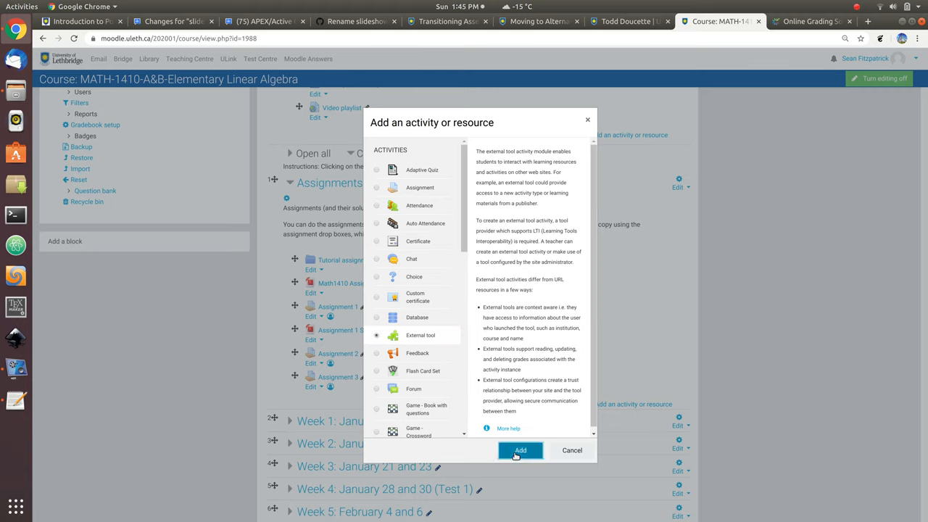
Name the new External tool 'Assignment 3' and select Crowdmark Assessment as its preconfigured tool.
click(520, 449)
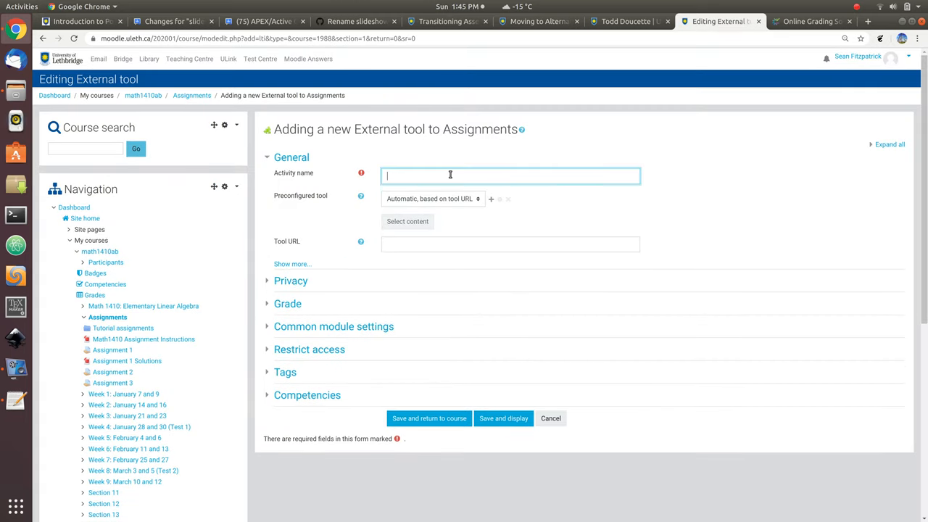
text(Assignment 3)
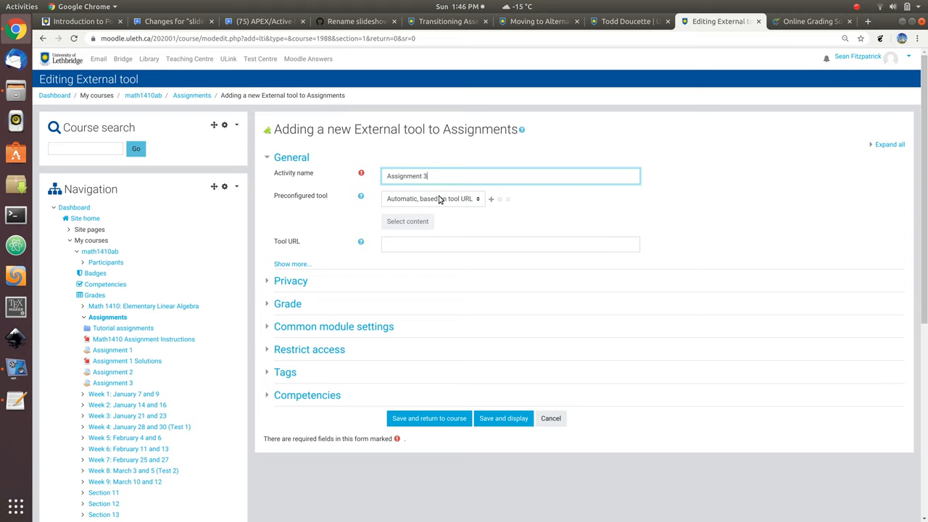
click(432, 198)
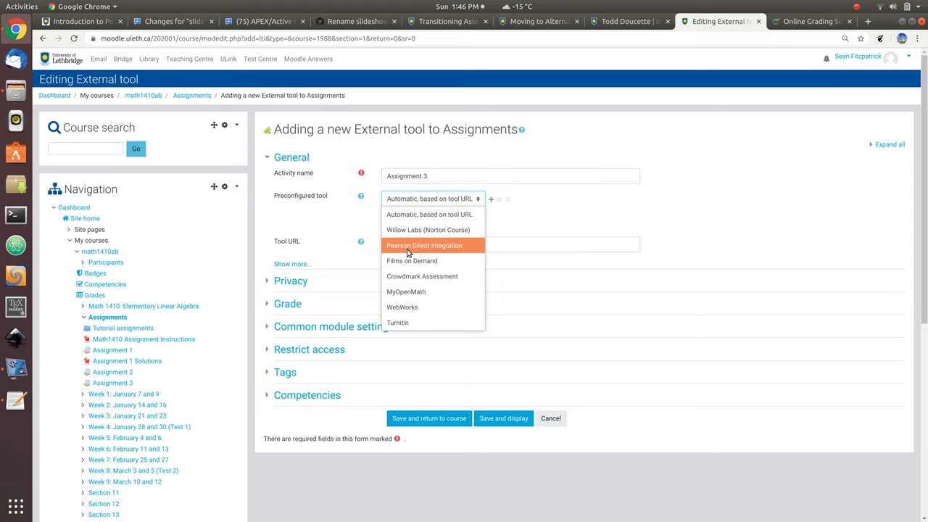
mouse_move(409, 275)
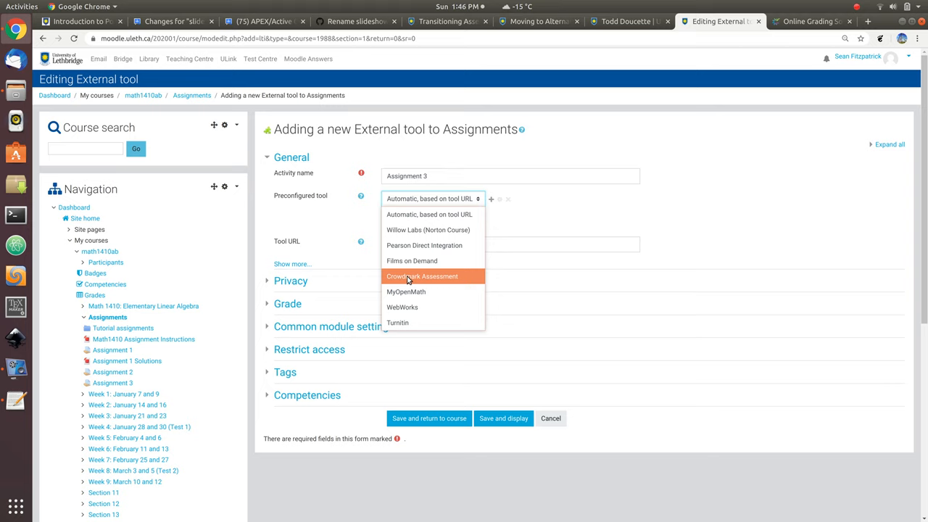
click(421, 275)
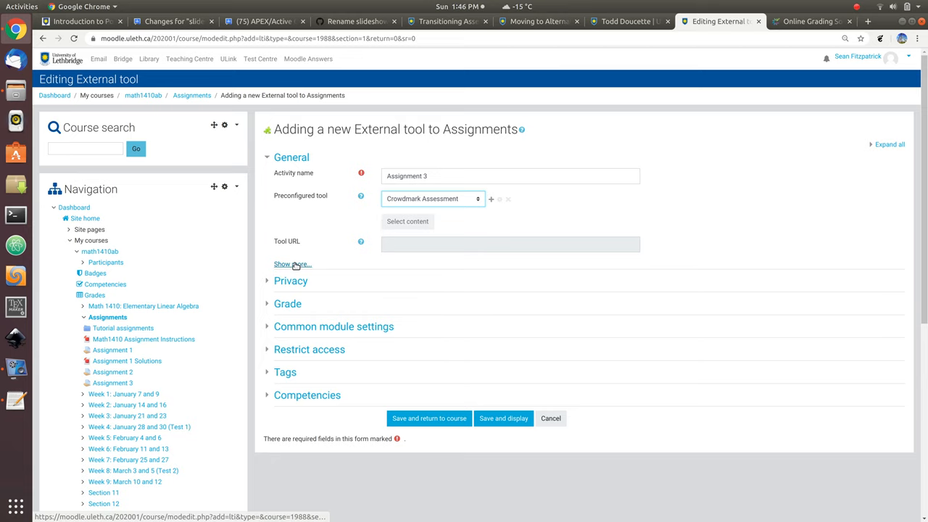
Set the tool's Launch container to New window in the additional settings.
click(289, 264)
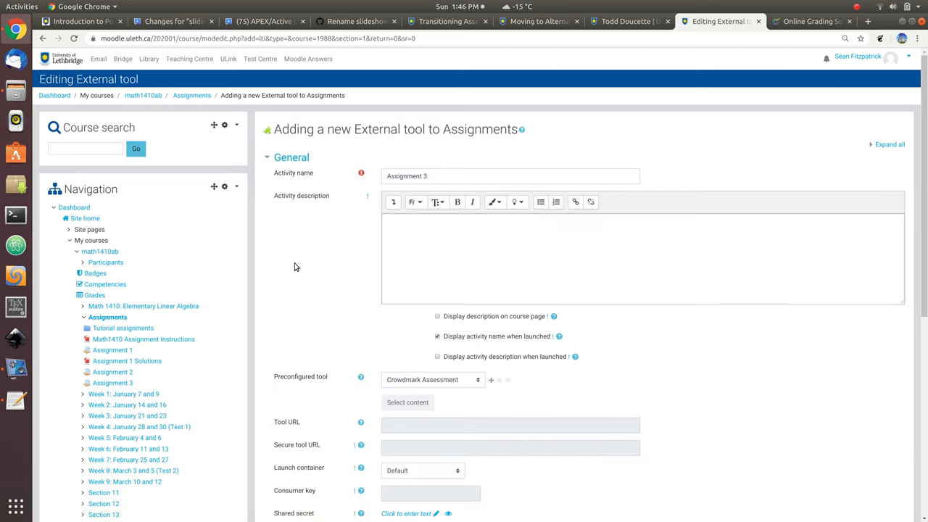
scroll(down, 3)
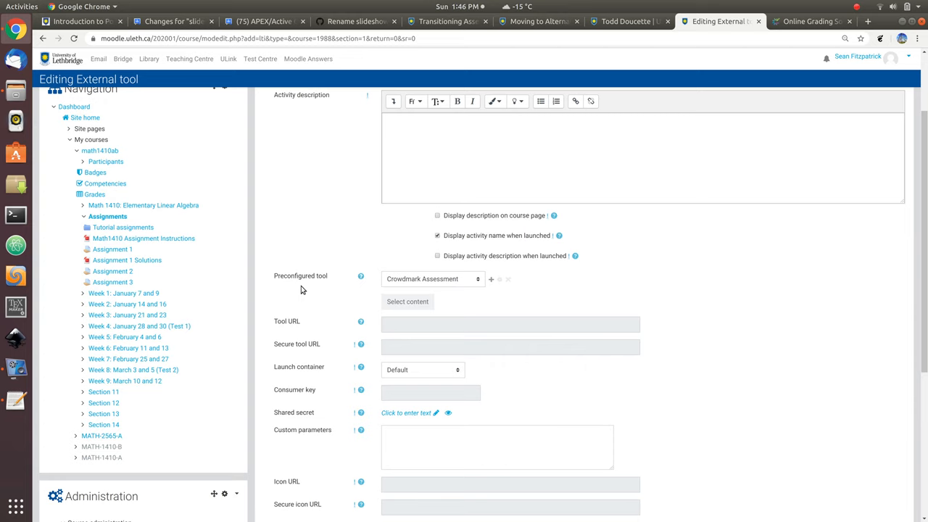
mouse_move(407, 374)
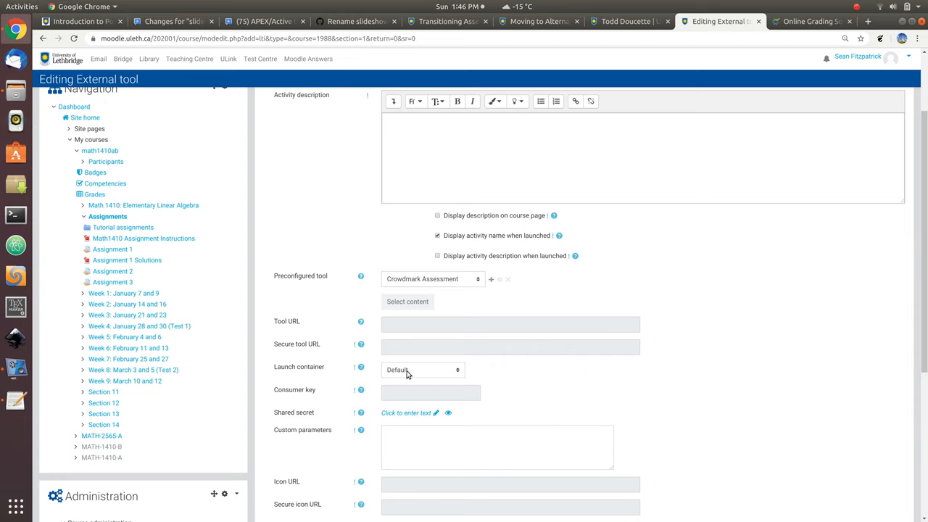
click(423, 369)
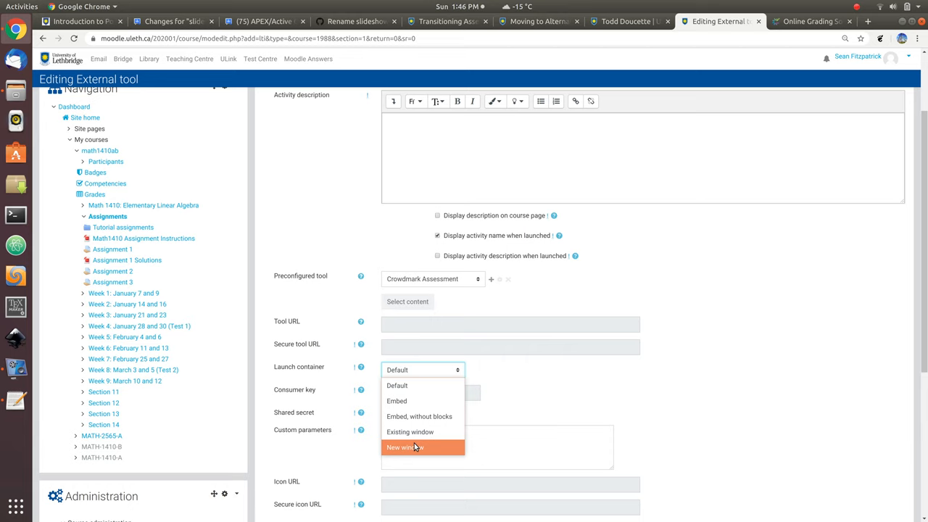
mouse_move(414, 449)
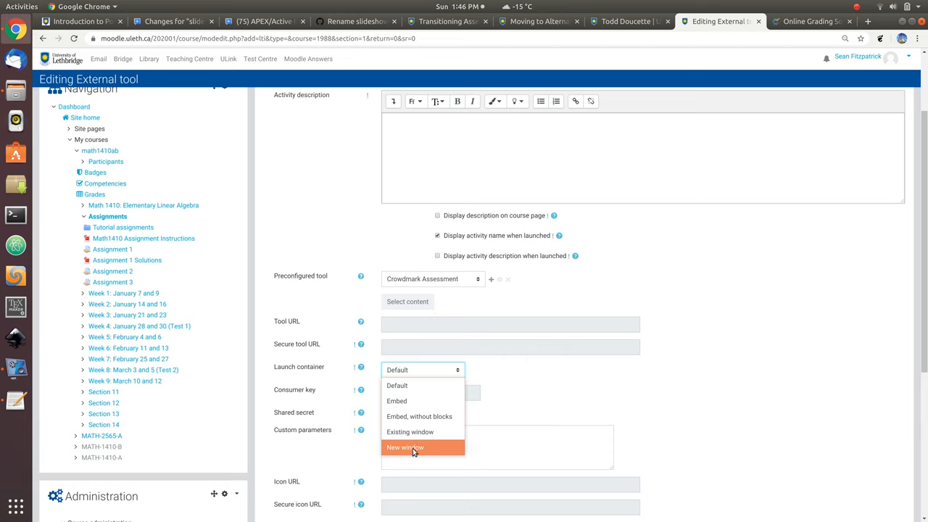
click(409, 446)
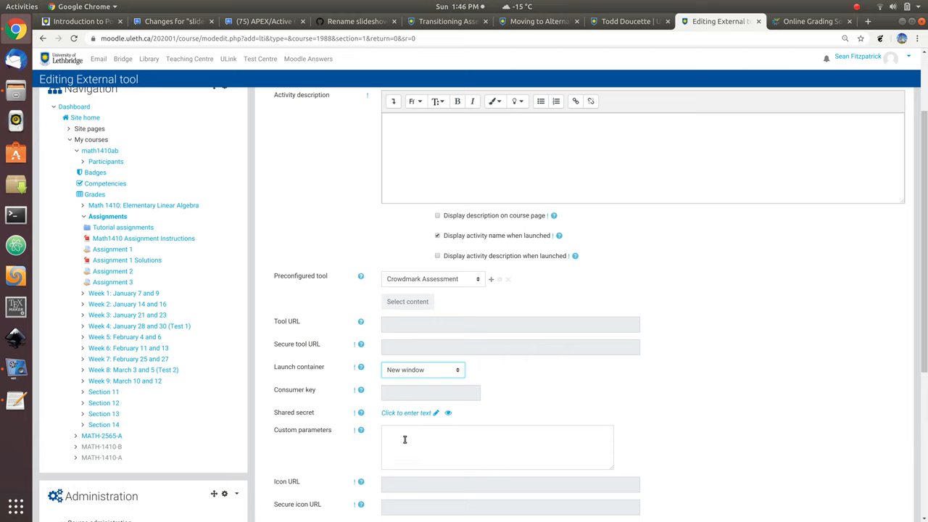
scroll(down, 3)
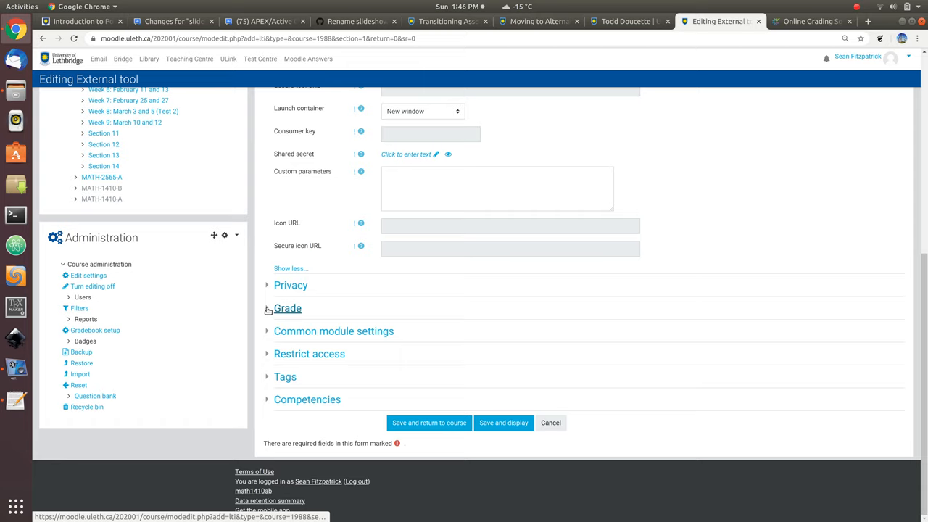
Put the grade in the Assignments category with a maximum grade of 30.
click(287, 307)
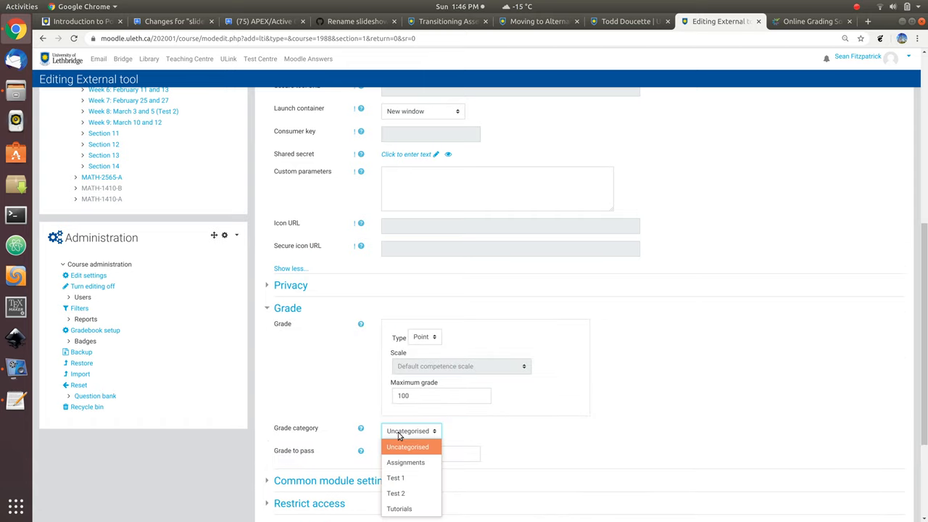
click(403, 461)
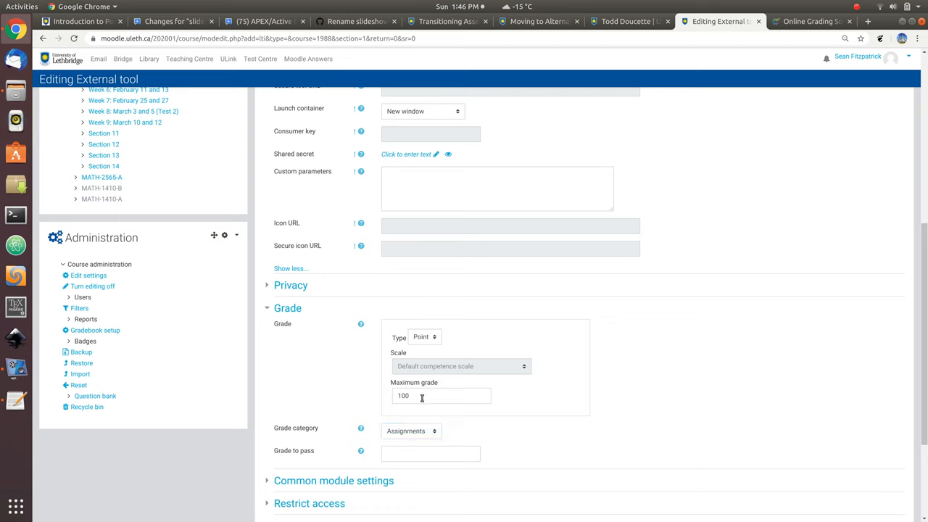
click(441, 396)
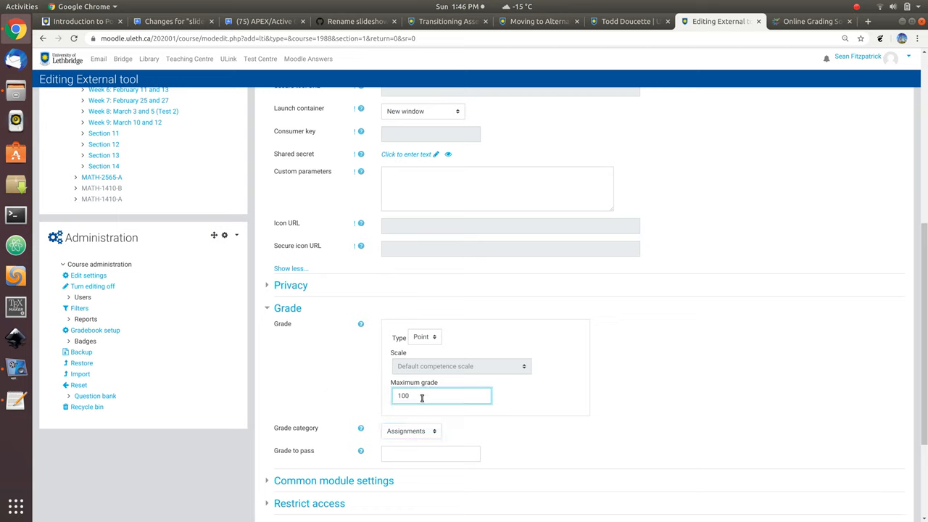
text(30)
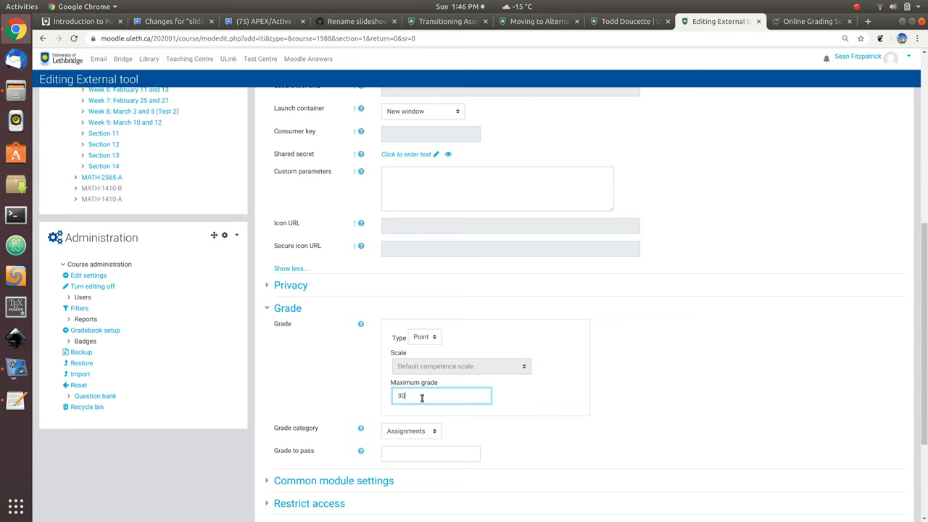
click(329, 383)
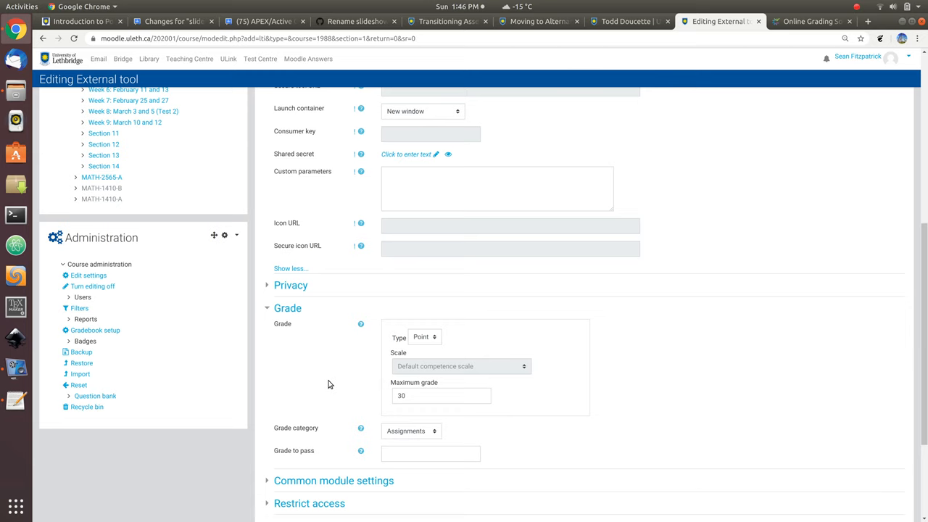
scroll(down, 3)
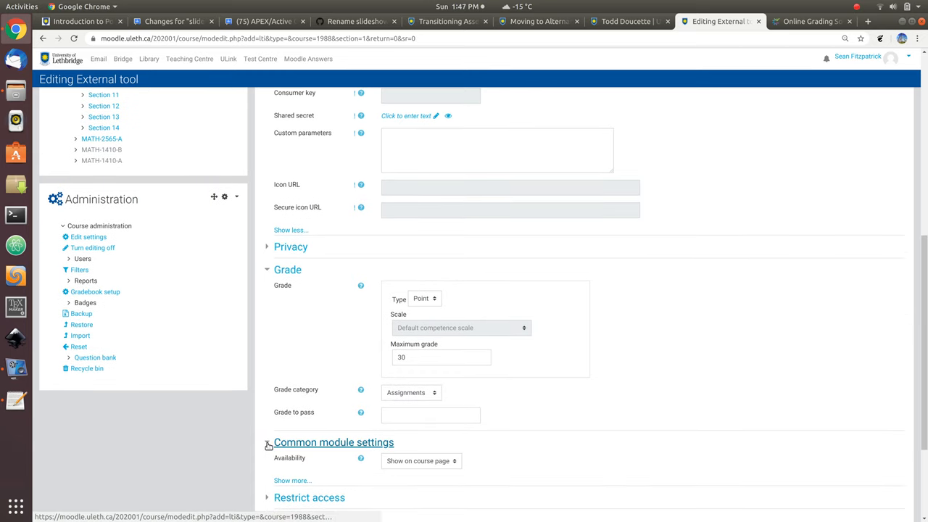
Set Availability to Hide from students, then save and return to the course.
scroll(down, 3)
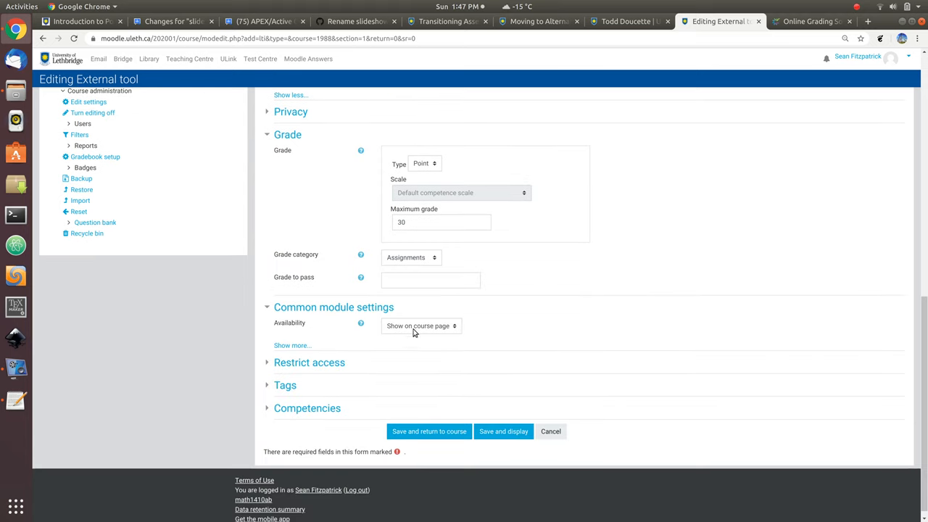
click(421, 325)
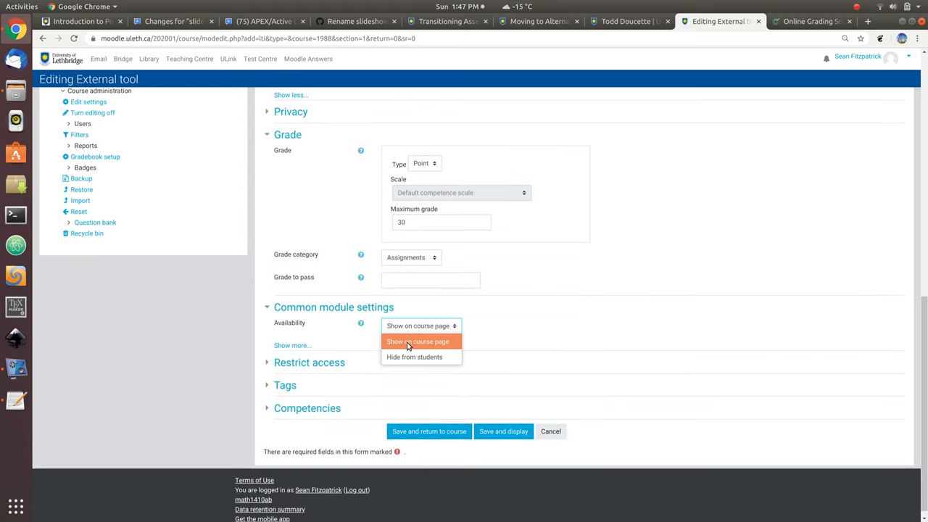
click(417, 357)
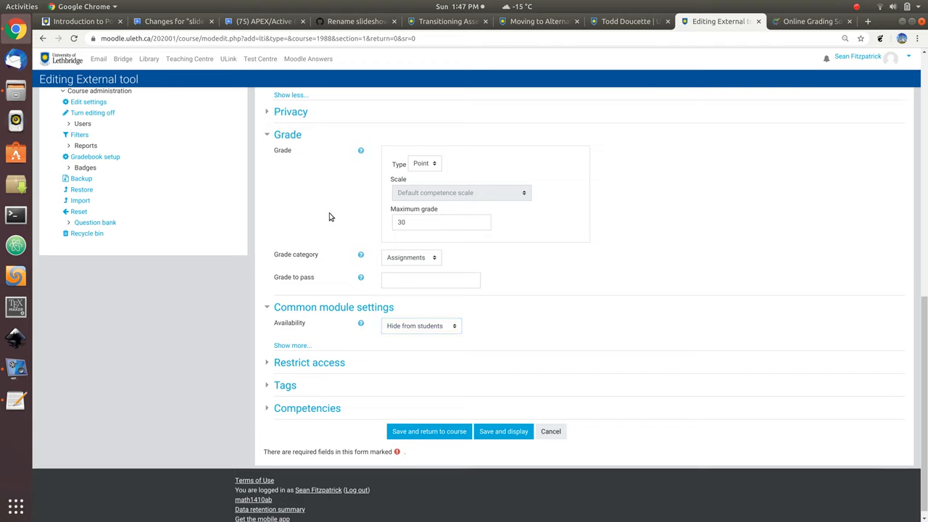
mouse_move(419, 434)
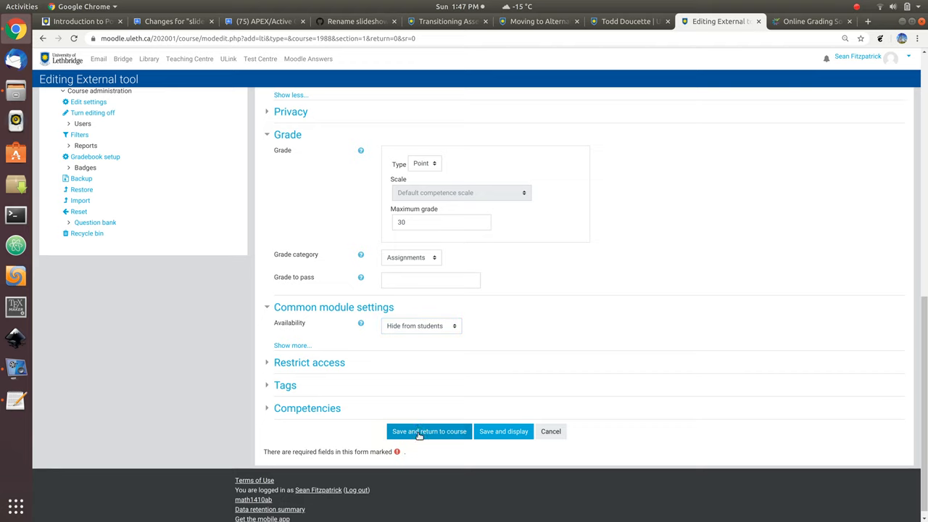
click(429, 432)
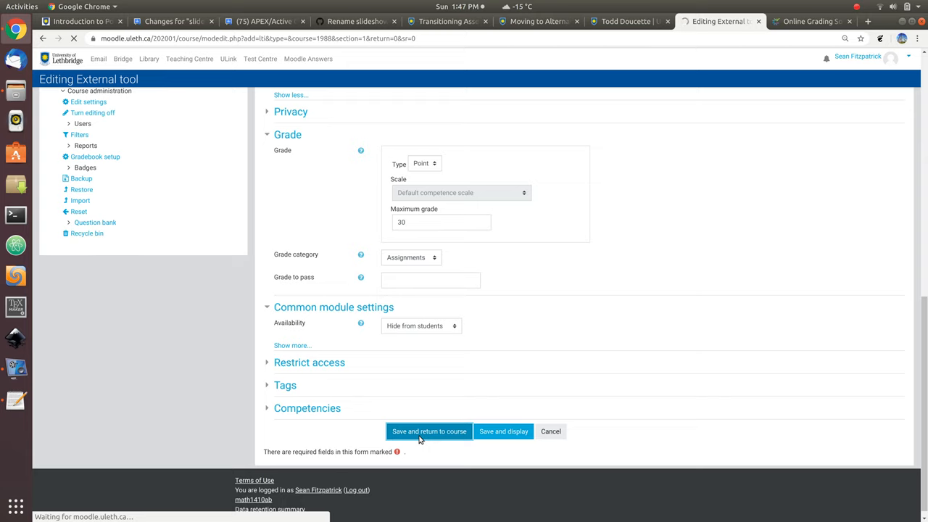
click(427, 432)
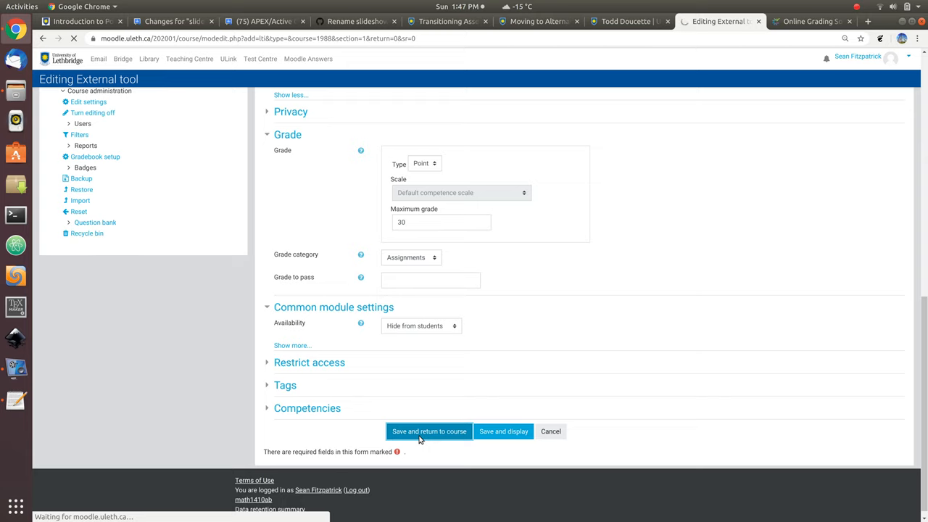
click(427, 431)
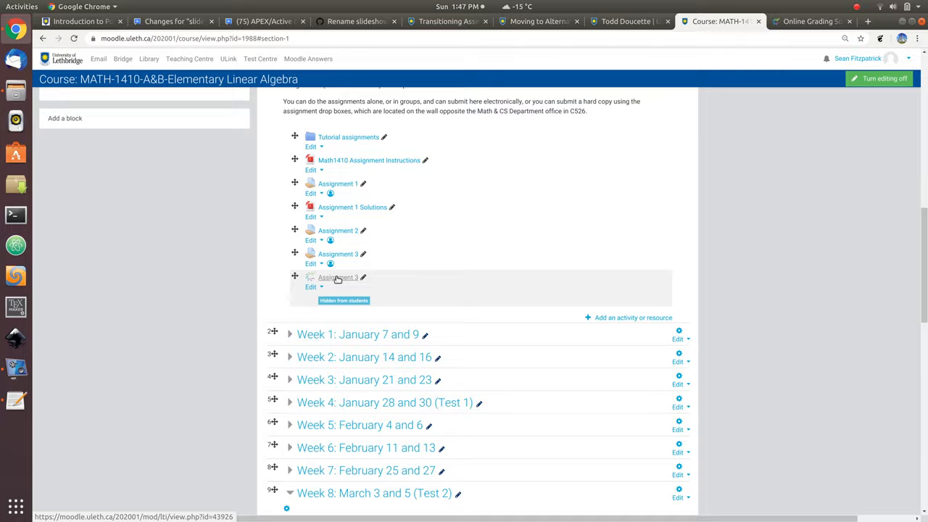
Launch the hidden Assignment 3 activity to reach Crowdmark's Create an assessment form.
click(337, 277)
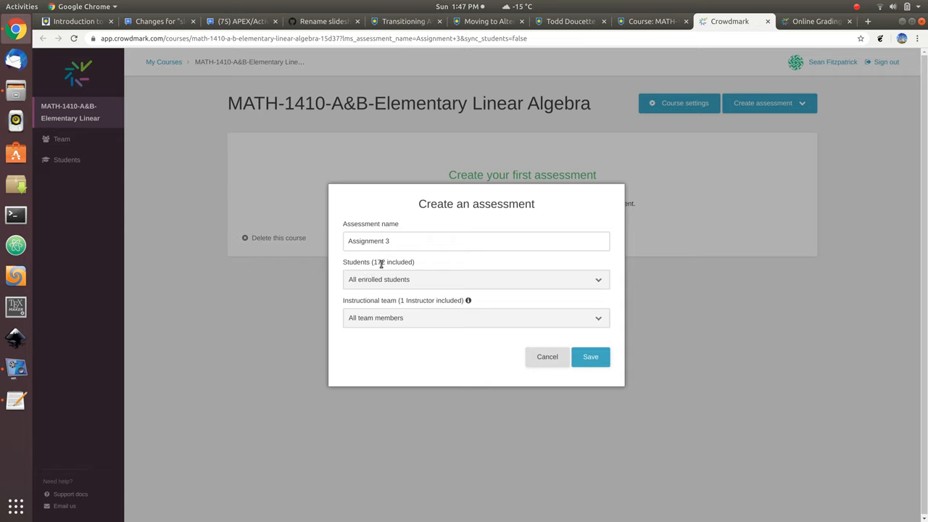
Keep All enrolled students and All team members and save the Assignment 3 assessment.
click(475, 278)
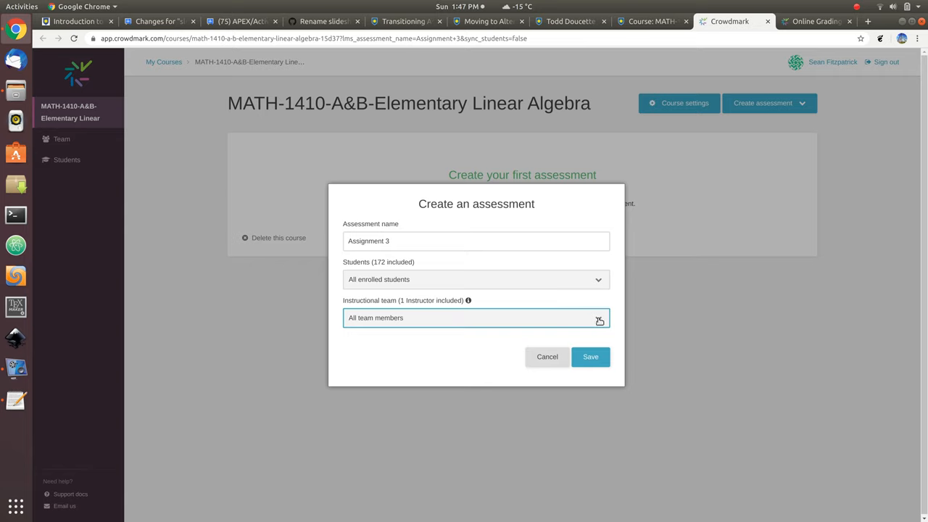
click(476, 318)
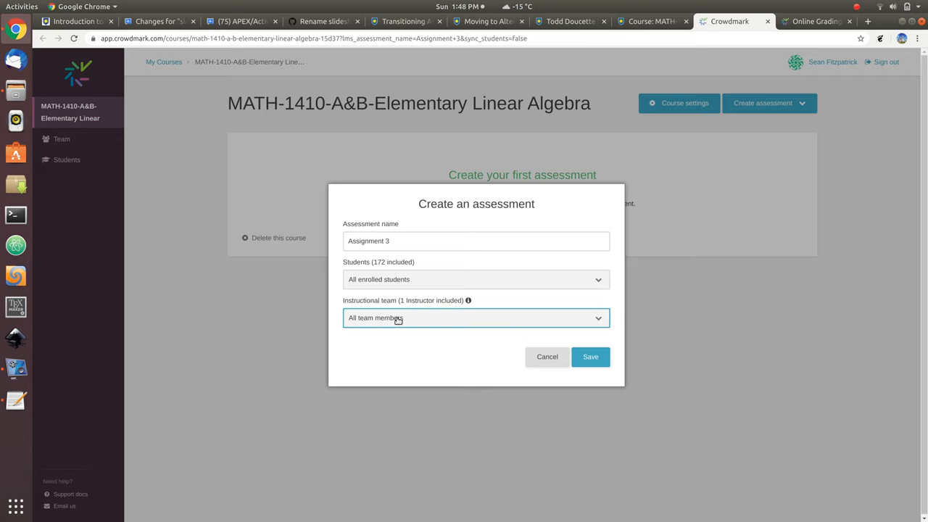
mouse_move(590, 357)
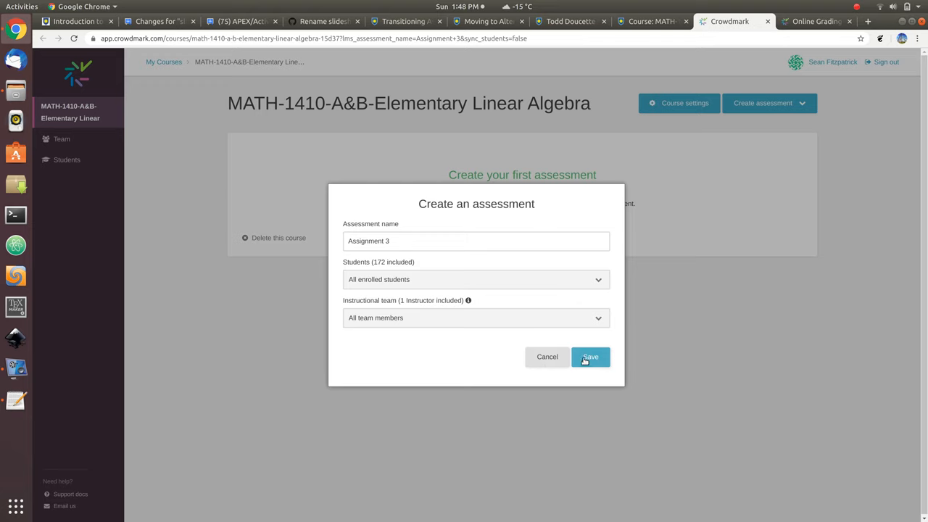
click(590, 357)
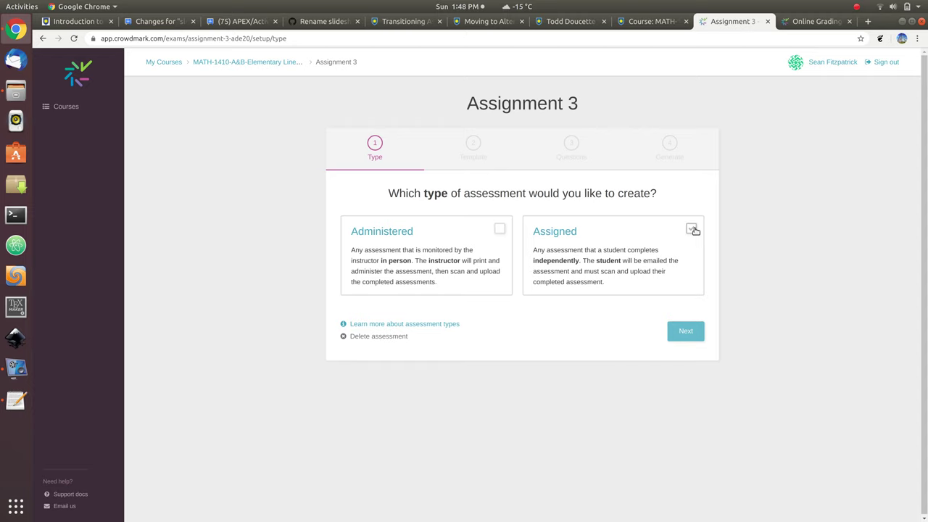
Choose the Assigned (independently completed) type and continue to the Details step.
click(690, 229)
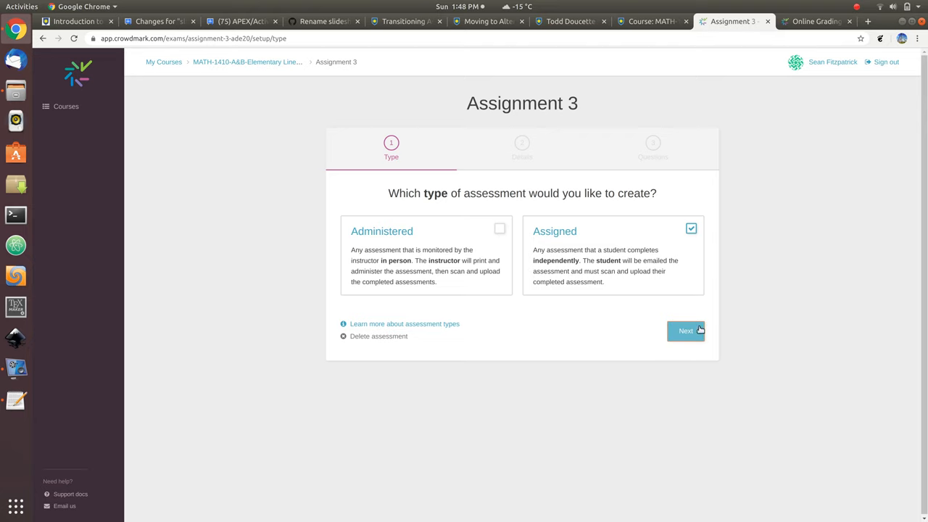
mouse_move(732, 295)
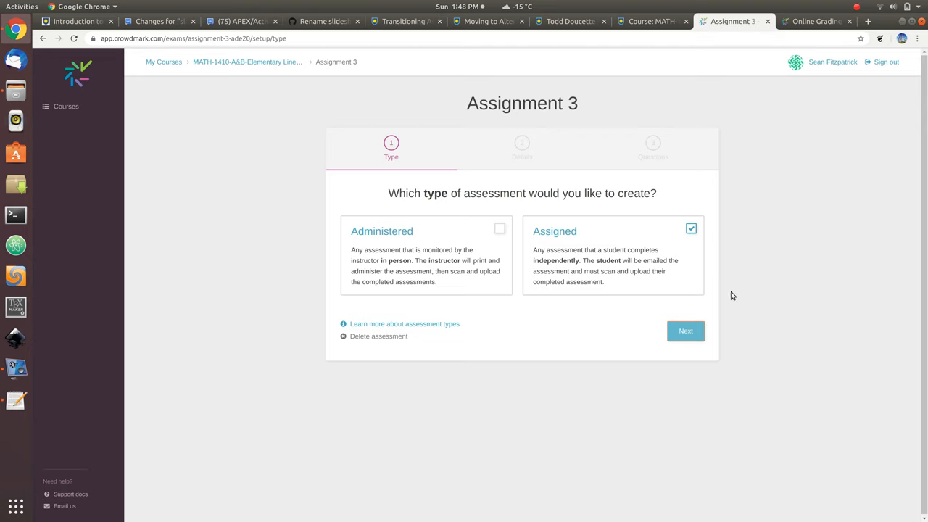
click(684, 330)
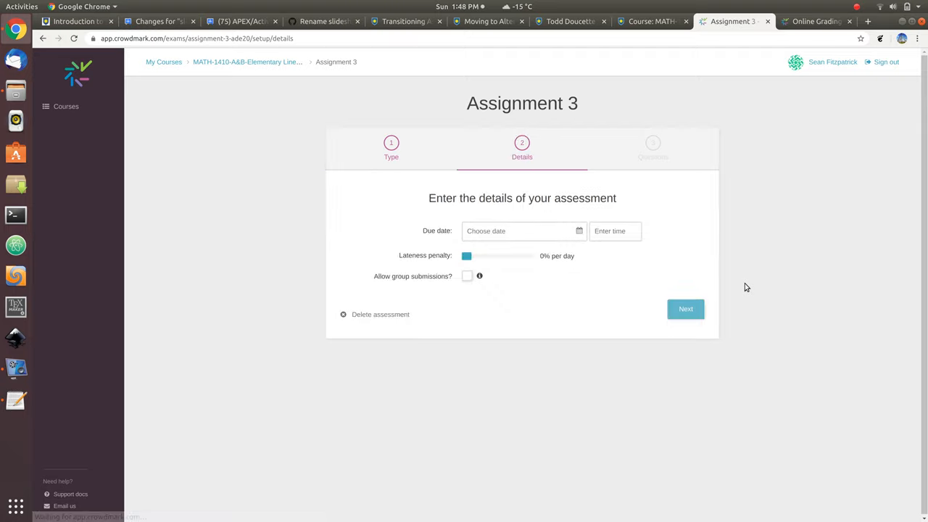
Set the due date to March 20, 2020 at 10:03 pm.
click(519, 231)
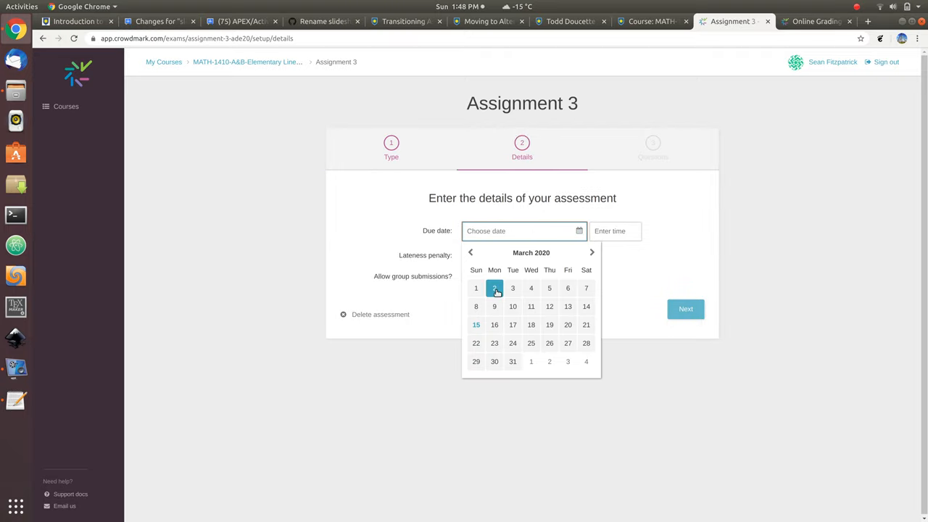
mouse_move(513, 325)
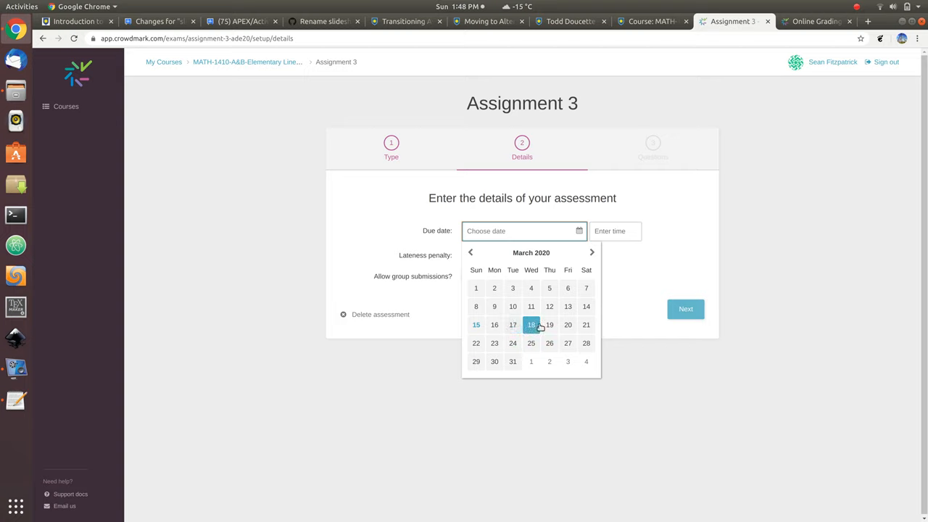
click(568, 324)
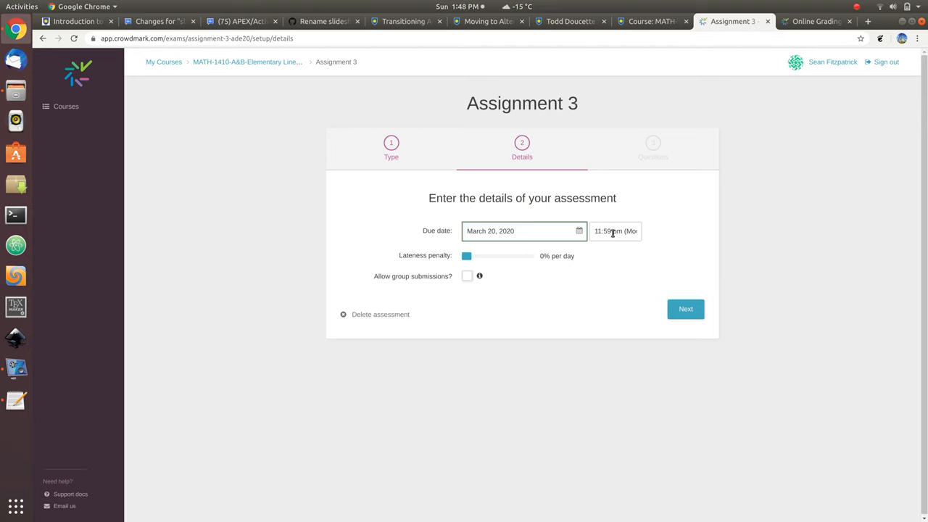
click(615, 231)
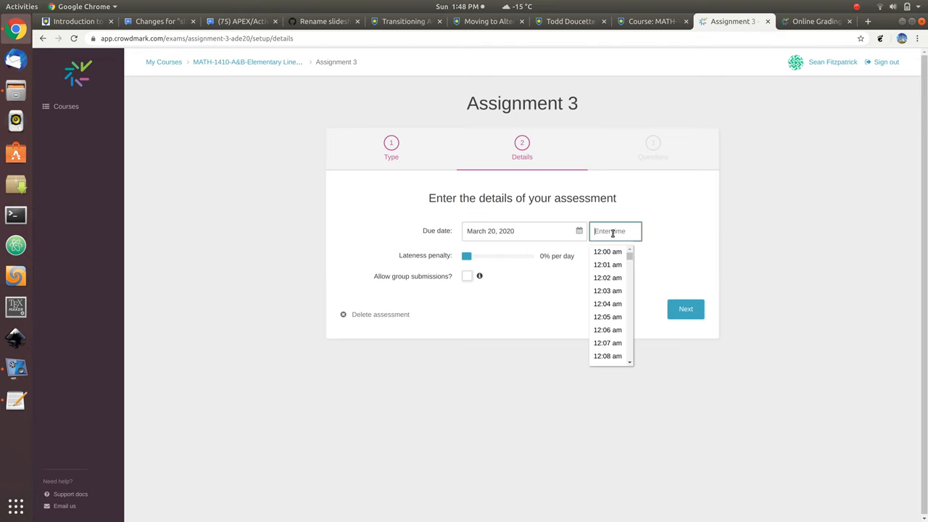
scroll(down, 3)
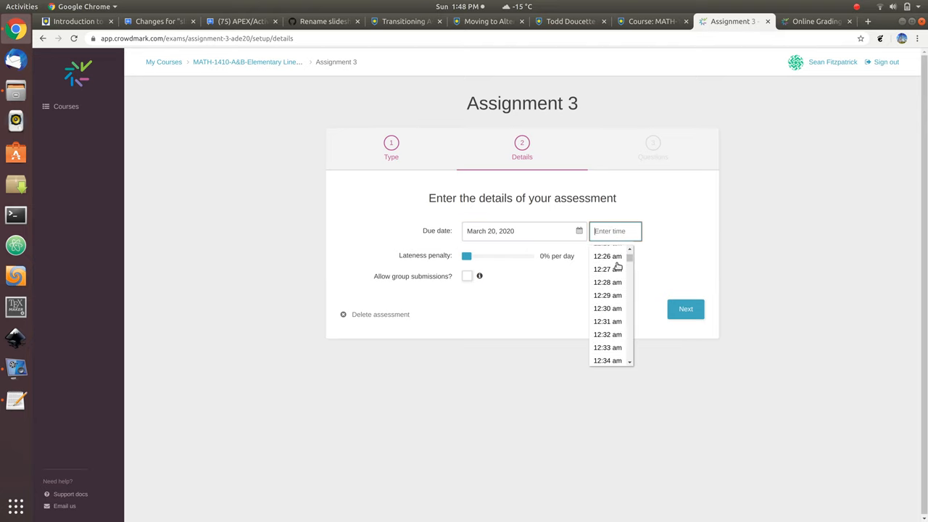
scroll(down, 3)
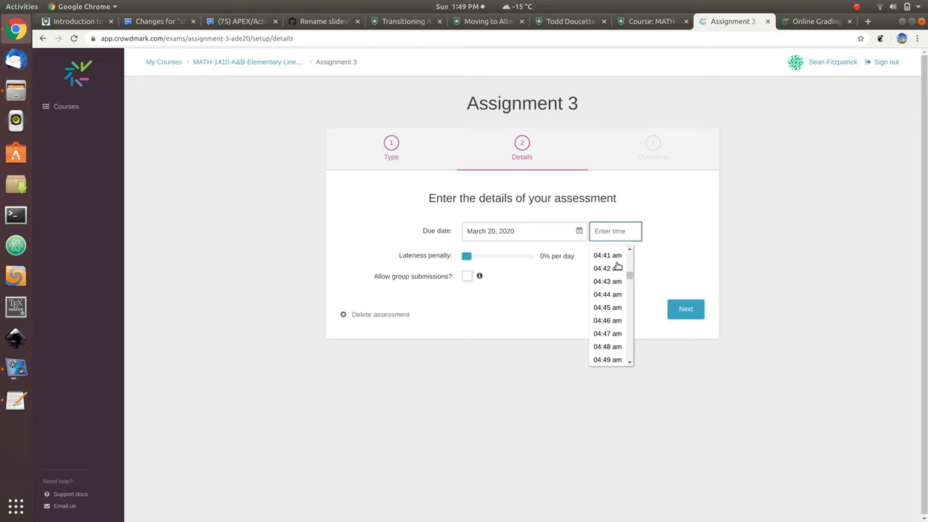
scroll(down, 3)
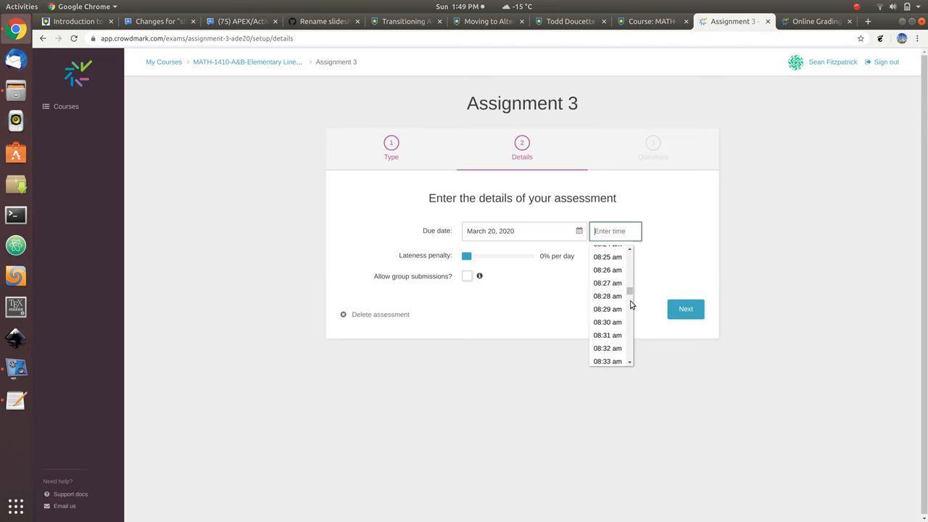
scroll(down, 3)
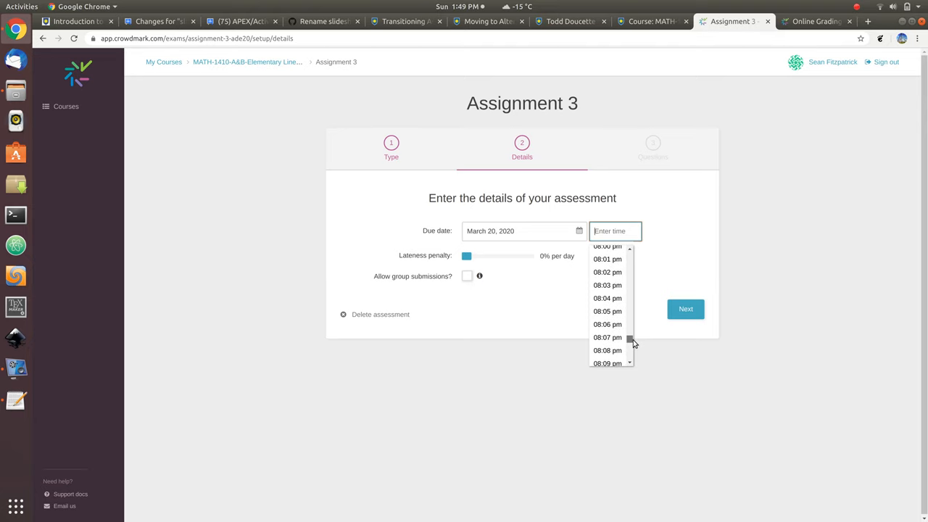
scroll(down, 3)
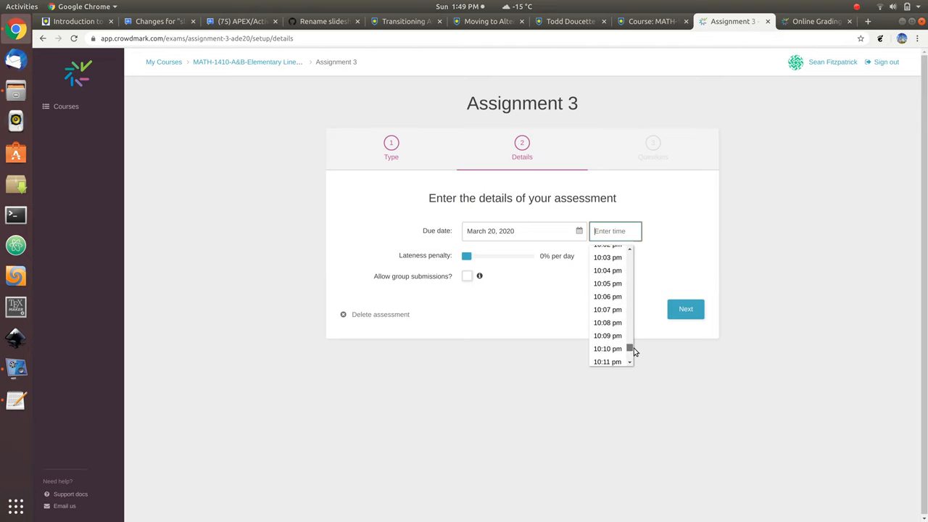
click(607, 258)
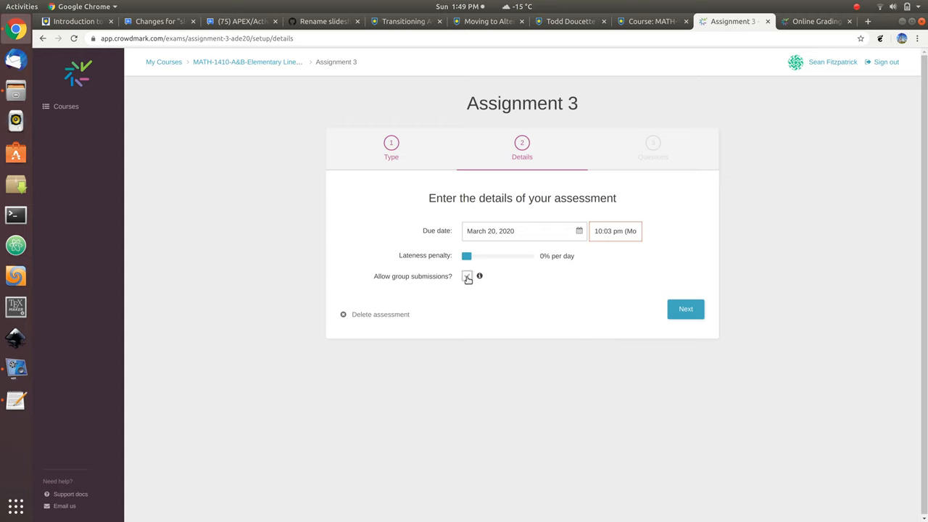
Allow group submissions and continue to the questions step.
click(467, 275)
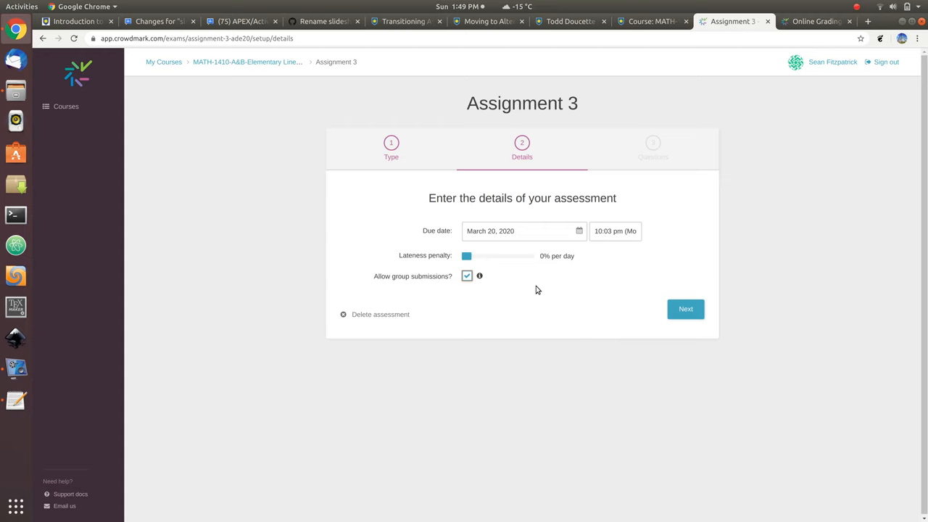
mouse_move(543, 299)
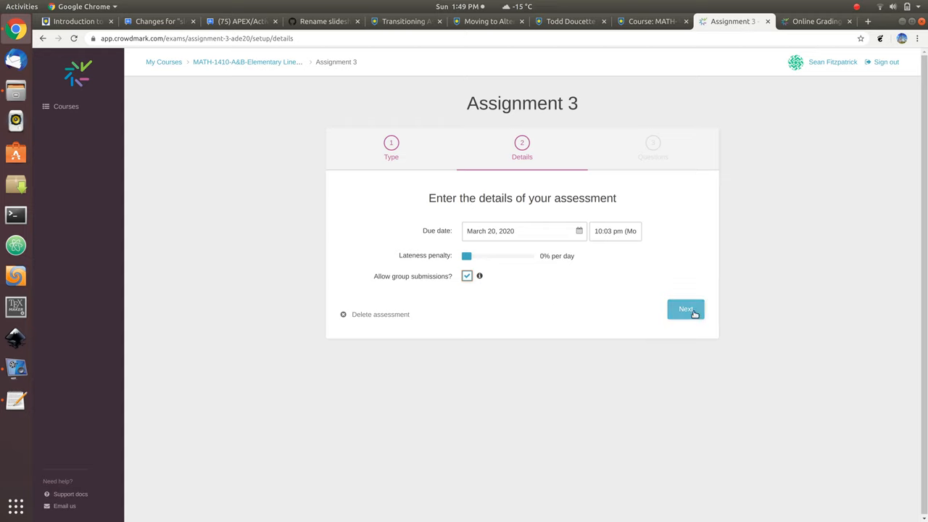
click(684, 310)
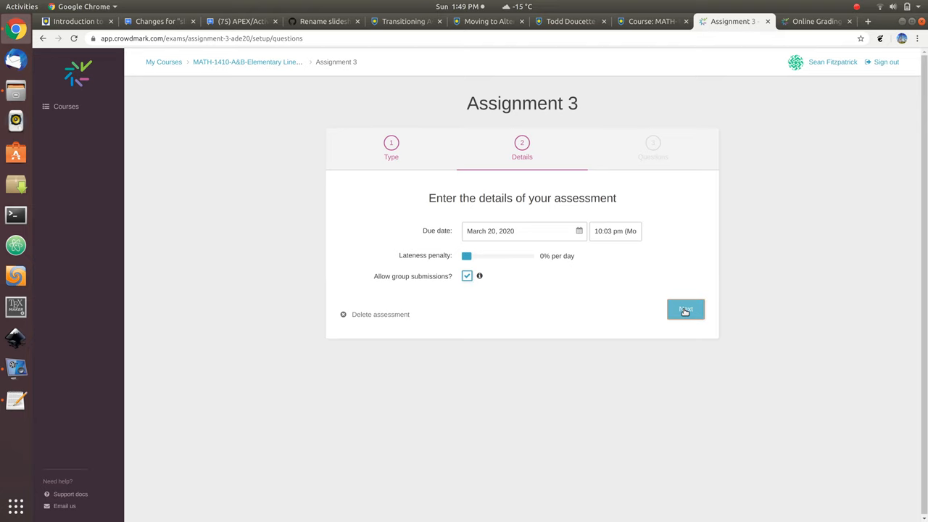
Enter the description 'This is your Assignment 3, reproduced using Crowdmark' for Assignment 3.
click(684, 310)
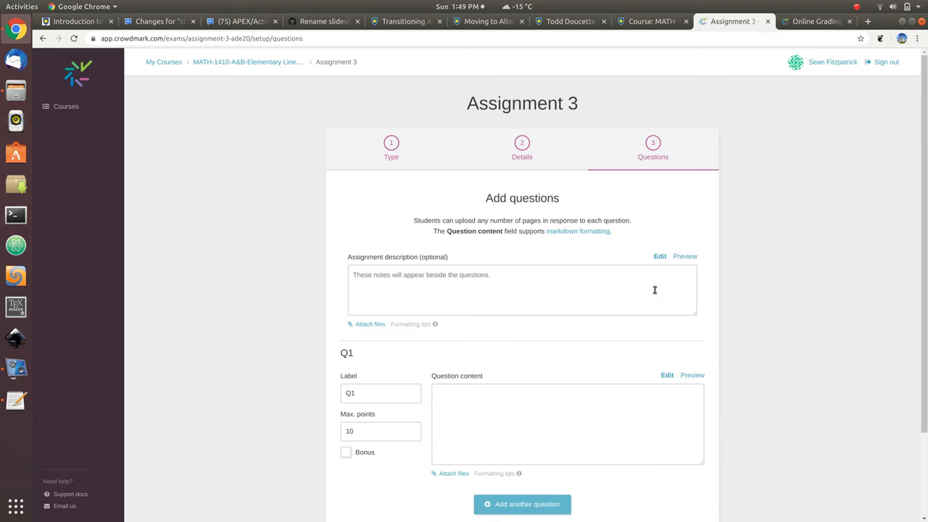
click(531, 288)
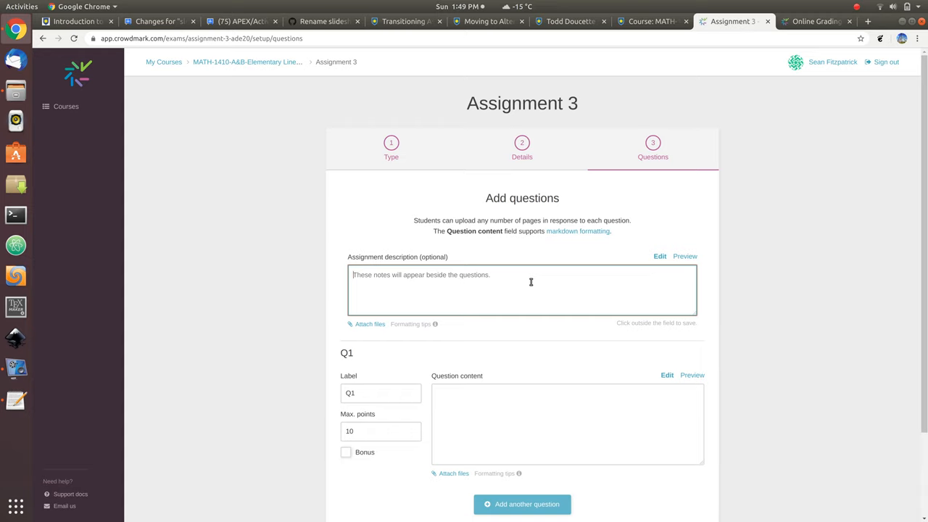
text(This is your)
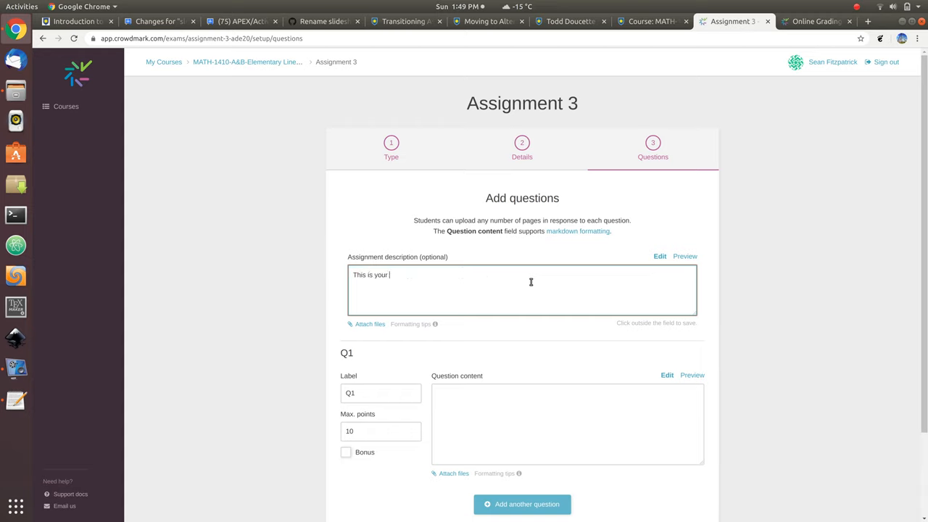
text(Assignment)
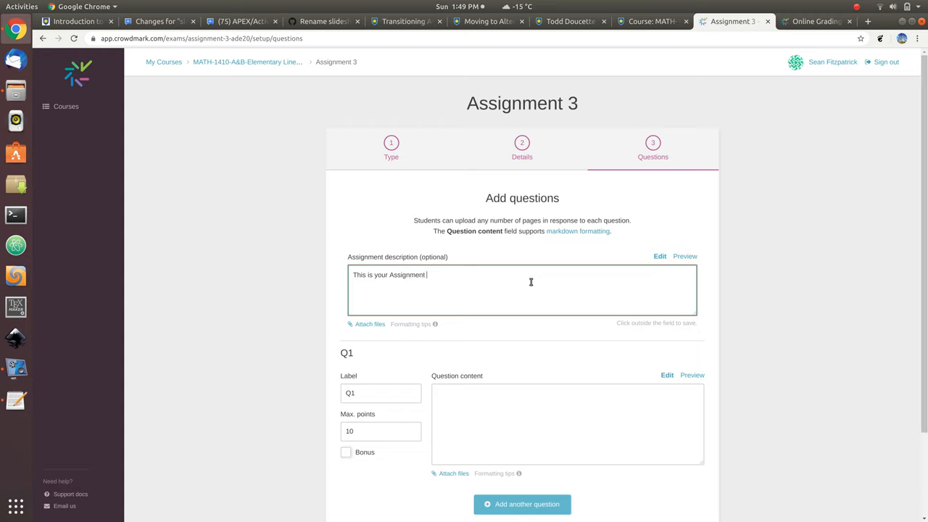
text(3,)
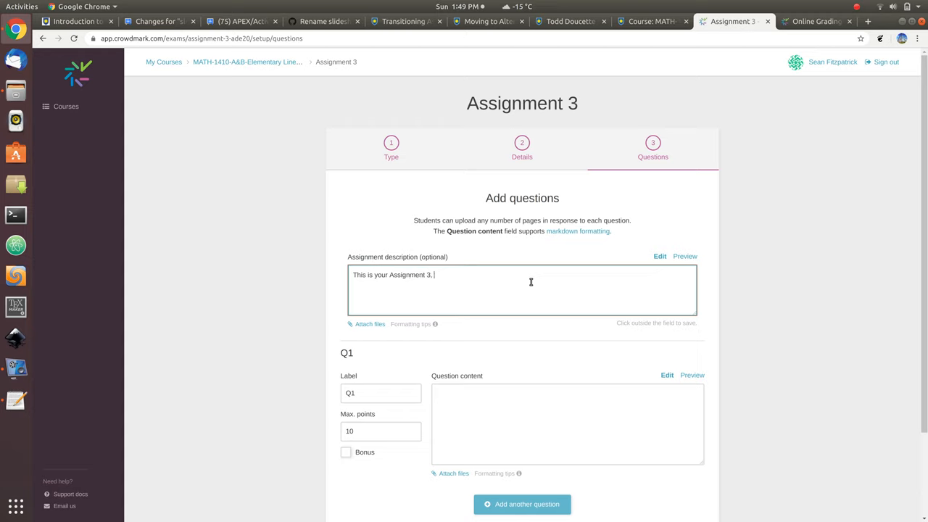
text(i)
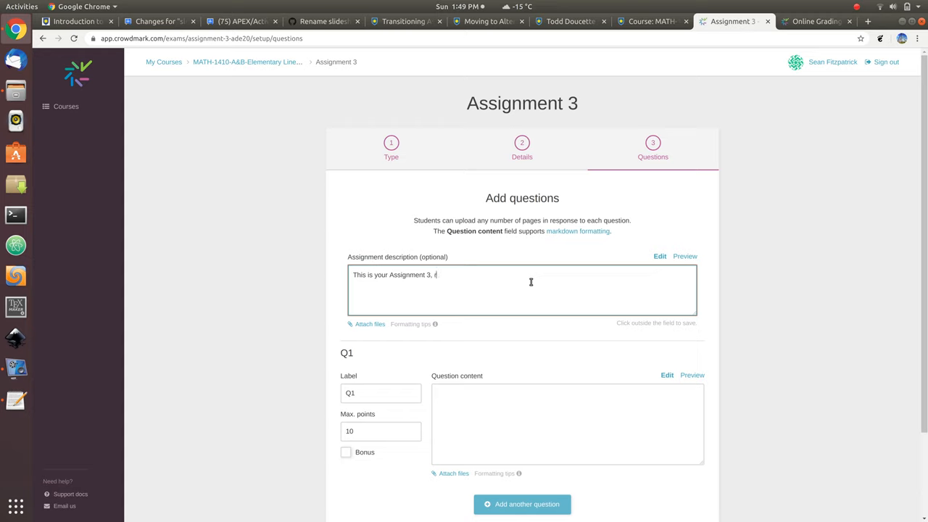
text(repro)
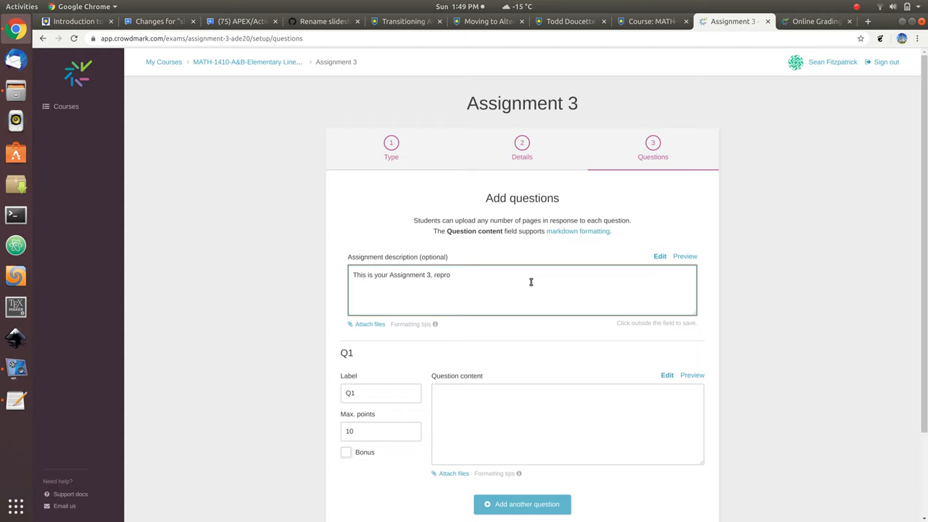
text(duced usin)
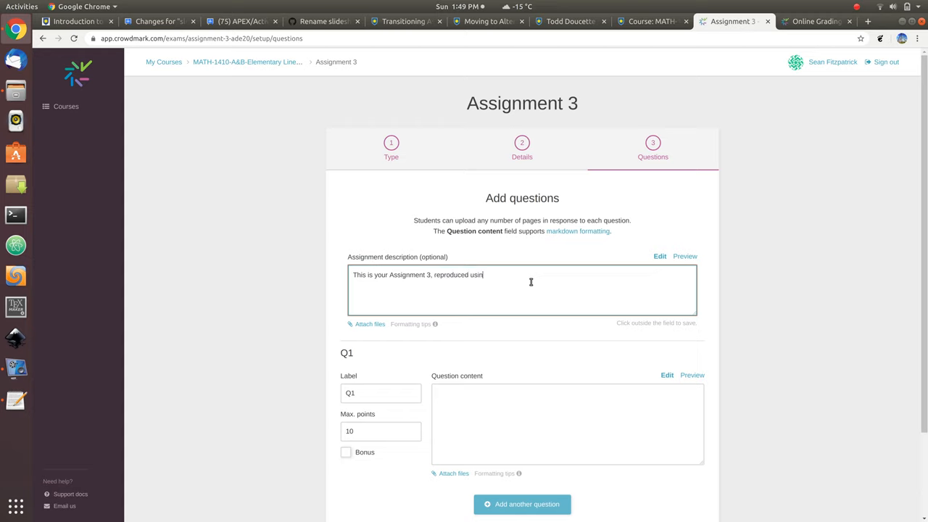
text(g Crowdmark)
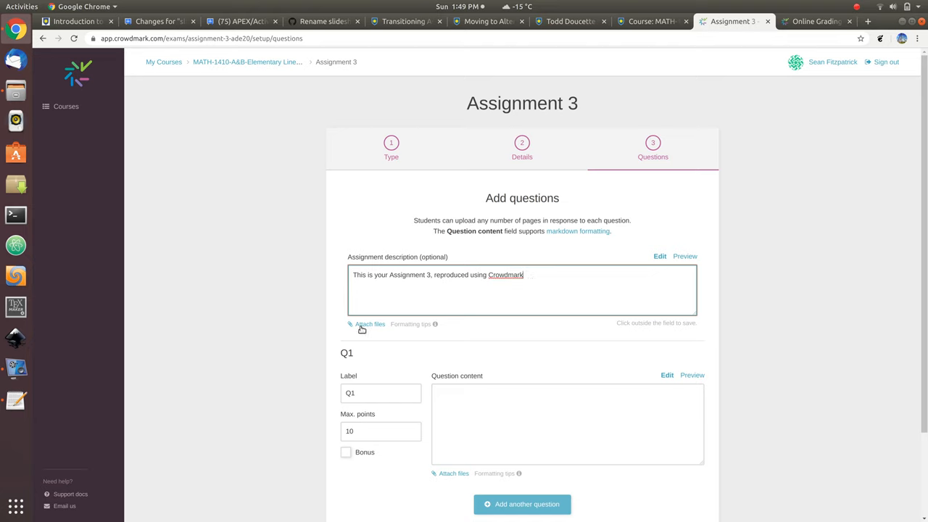
mouse_move(185, 246)
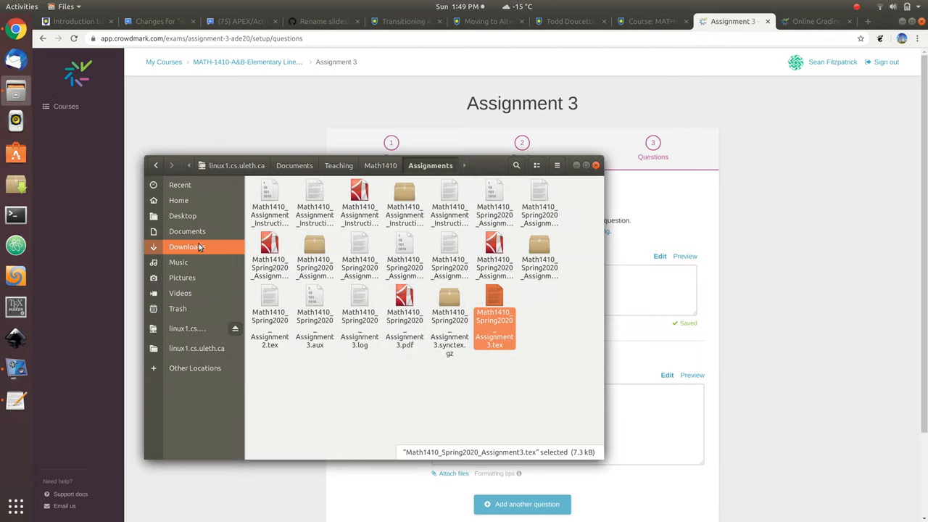
double_click(404, 307)
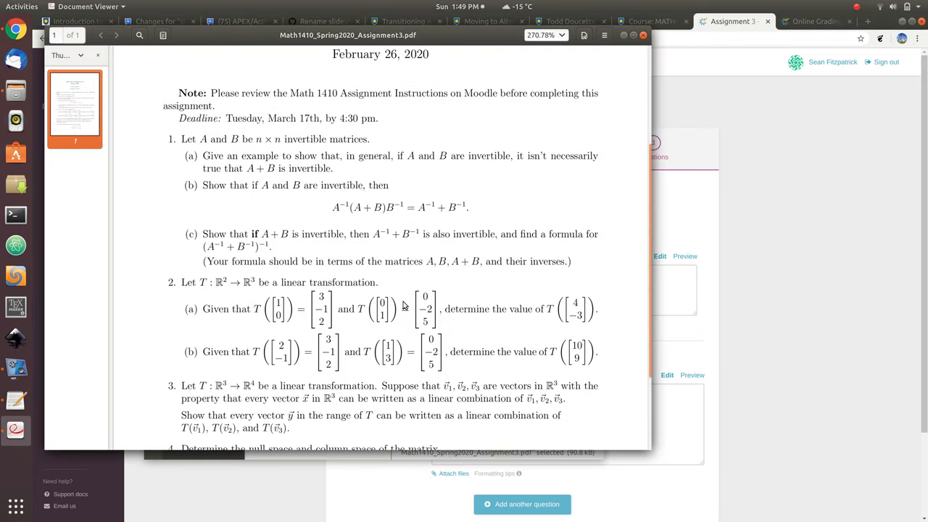
scroll(down, 3)
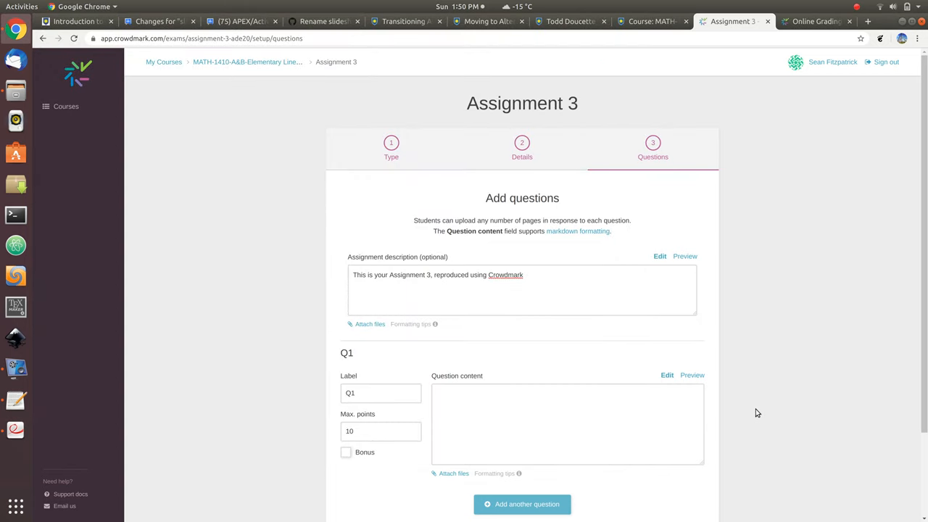
scroll(down, 3)
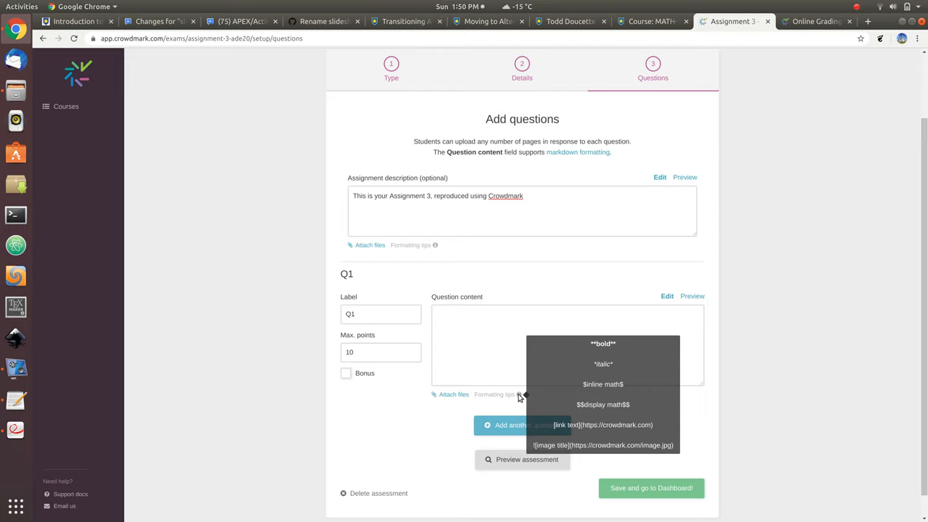
mouse_move(203, 383)
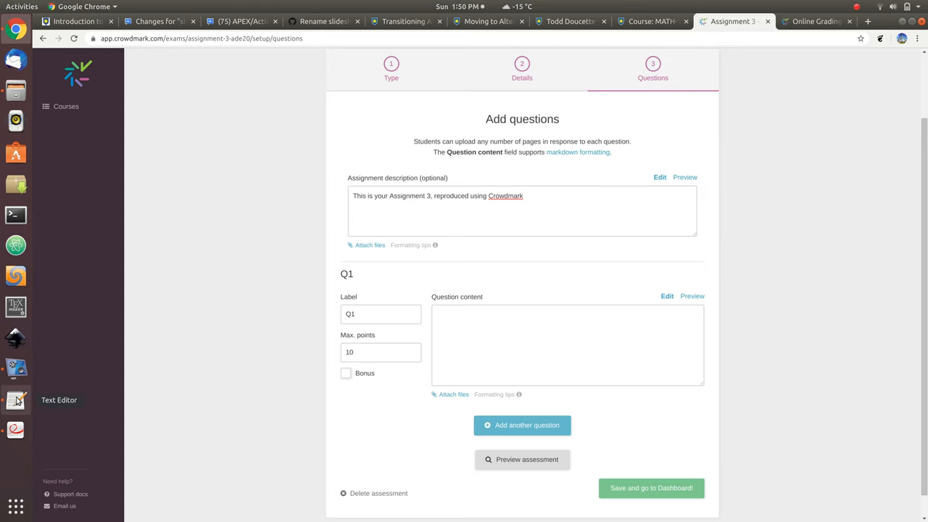
Paste the invertible-matrices question from a3.tex into Q1 with $$ math, preview it, and add Q2.
click(14, 400)
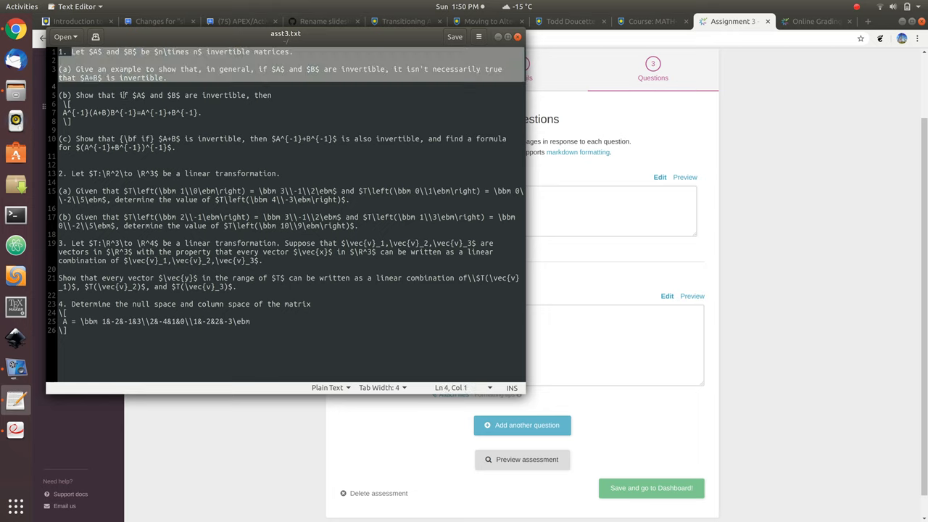
click(176, 148)
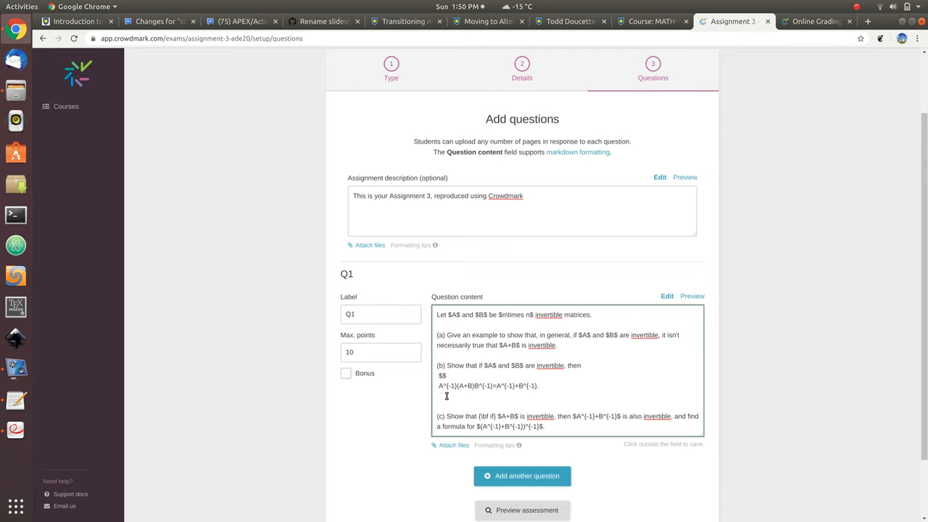
text($$)
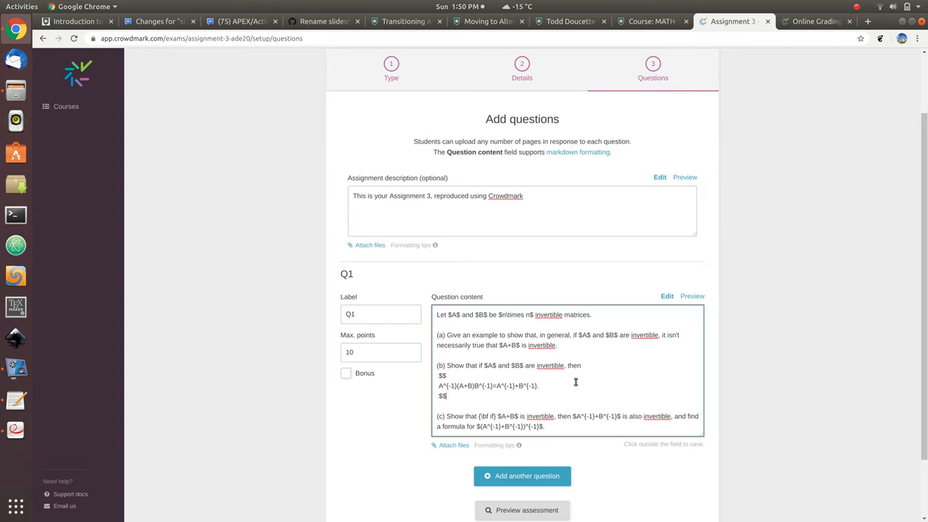
scroll(down, 3)
text(**if**)
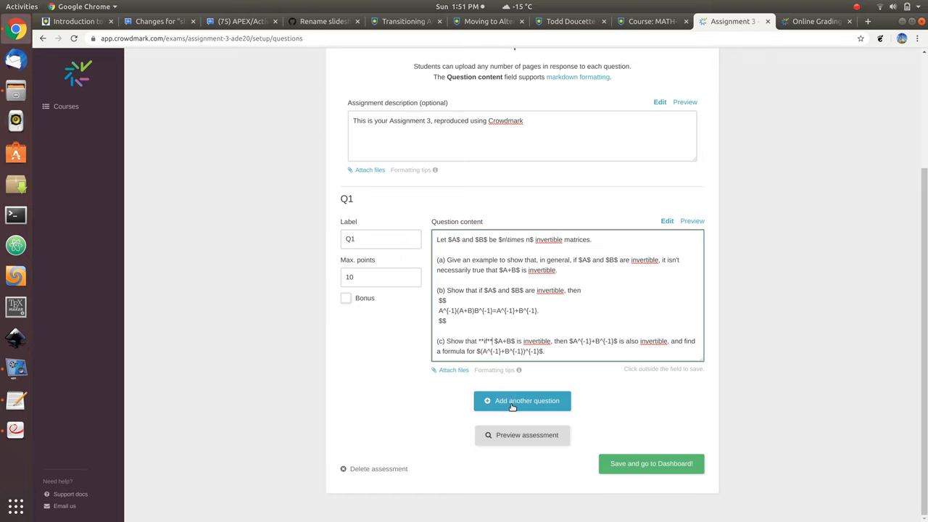
click(692, 220)
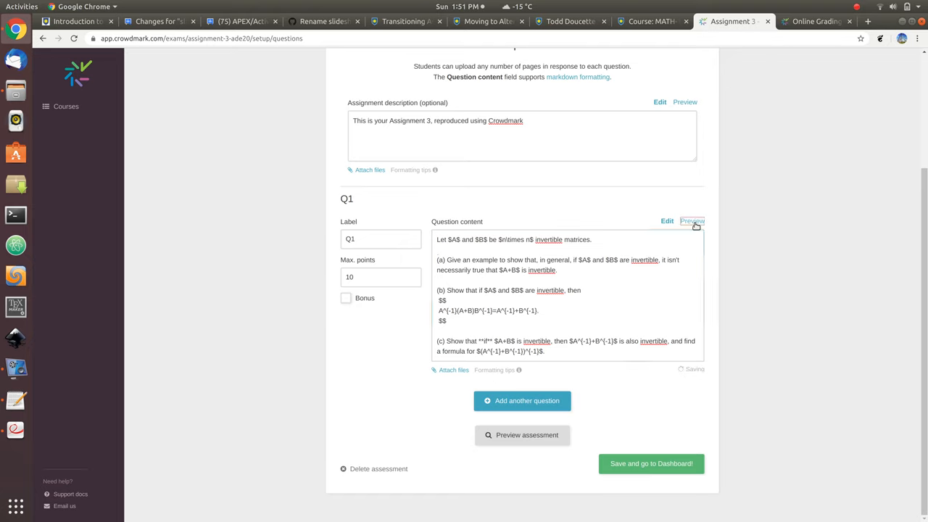
click(690, 220)
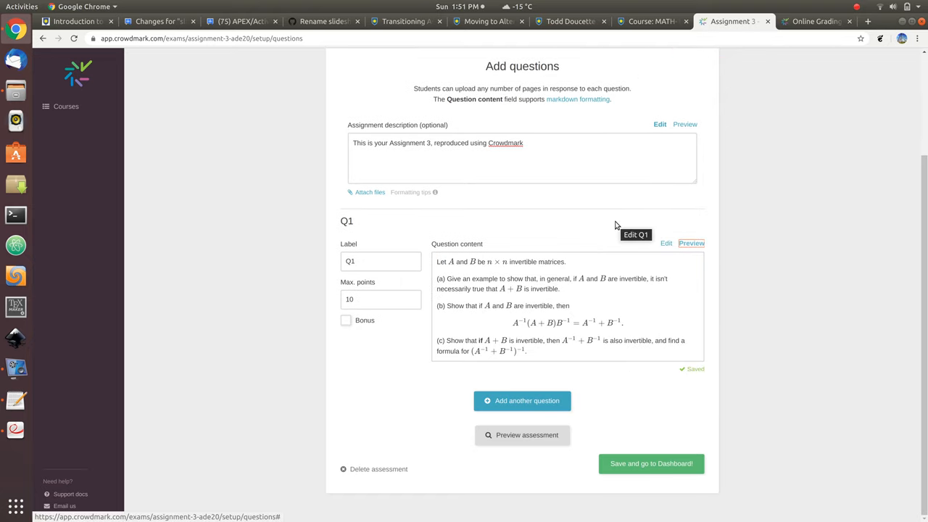
mouse_move(521, 400)
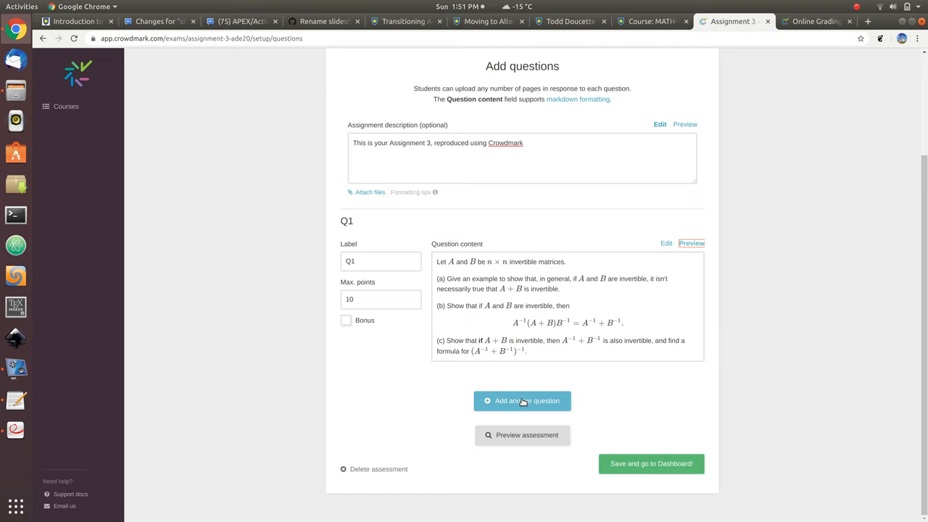
click(522, 400)
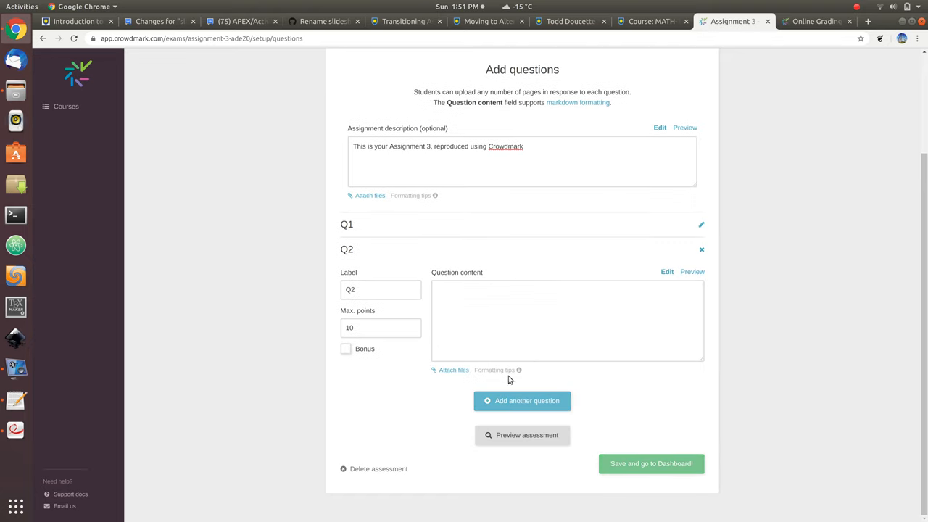
mouse_move(15, 401)
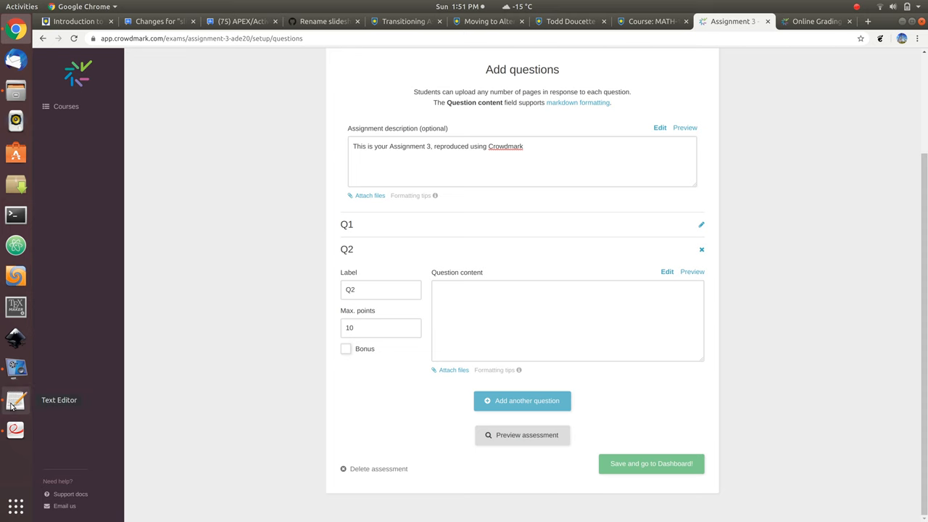
Paste the linear-transformation question into Q2, preview it, and write its real-number space as \mathbb{R}.
click(14, 400)
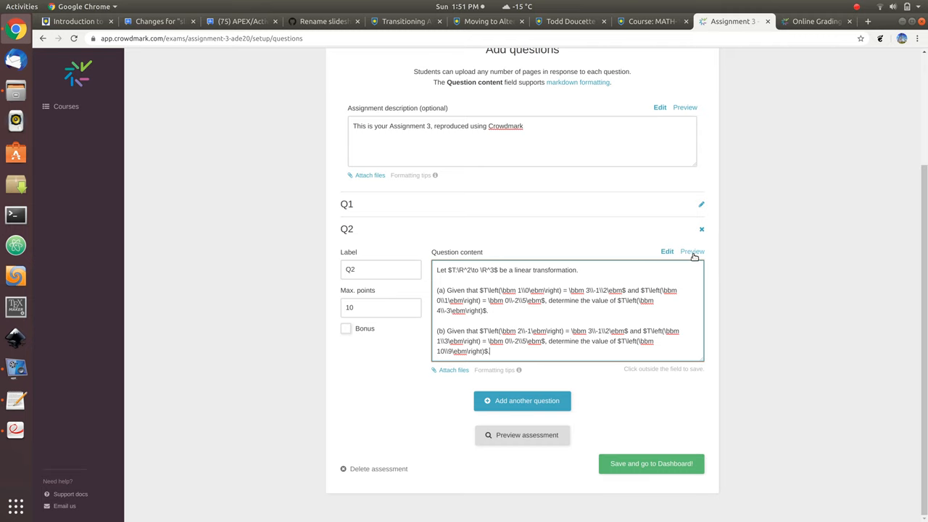
click(690, 251)
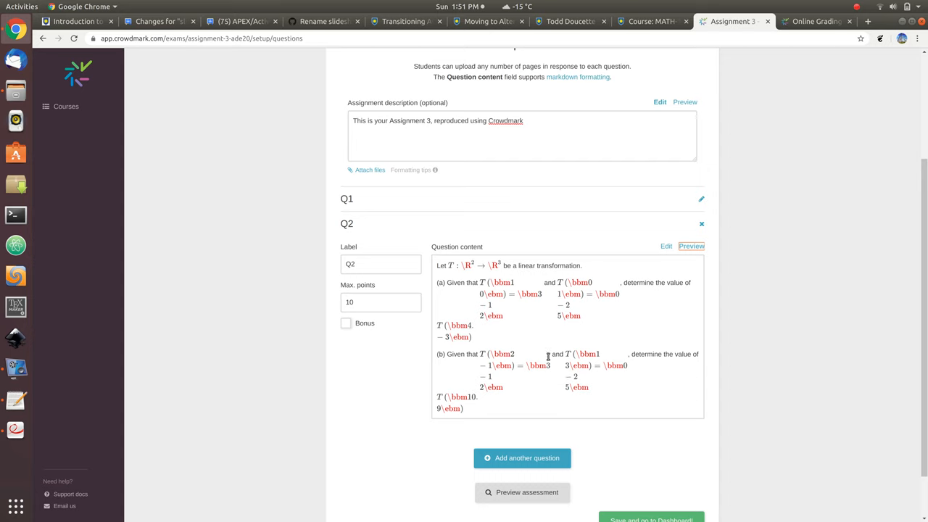
click(665, 247)
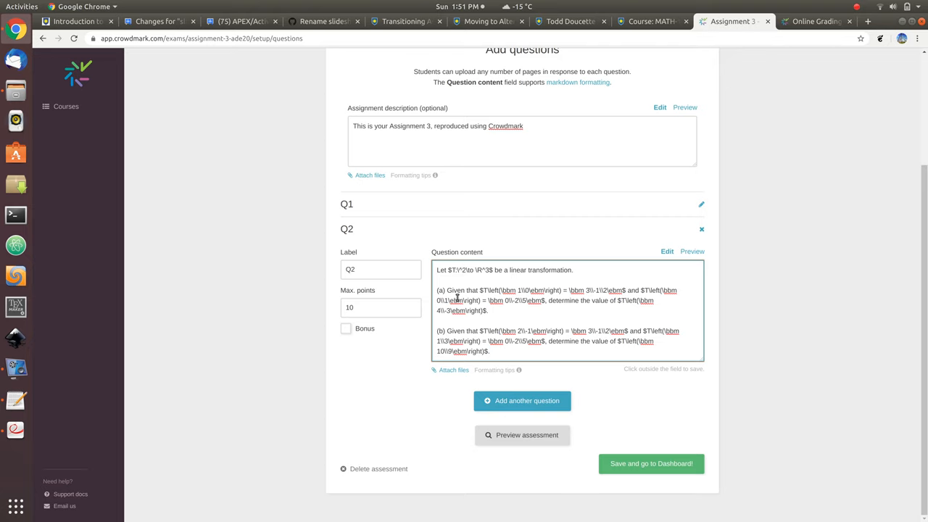
text(\mathbb{R})
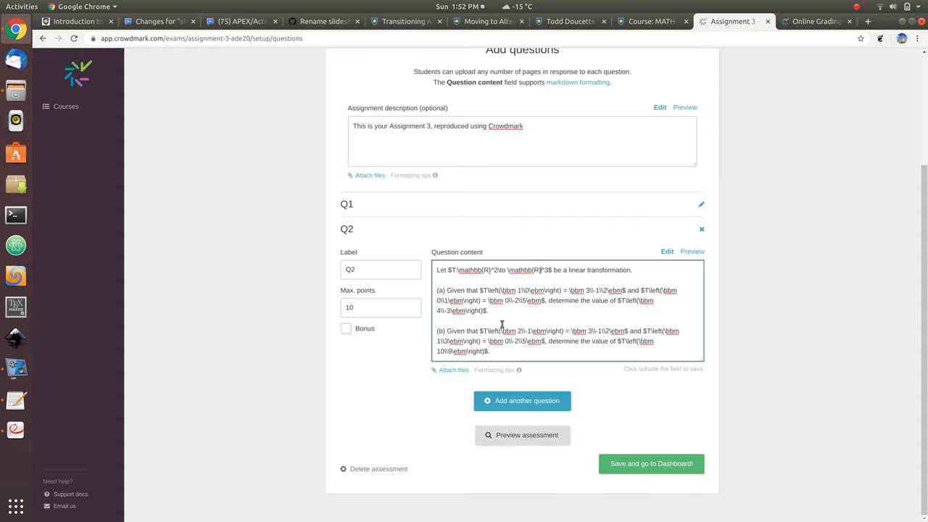
mouse_move(527, 403)
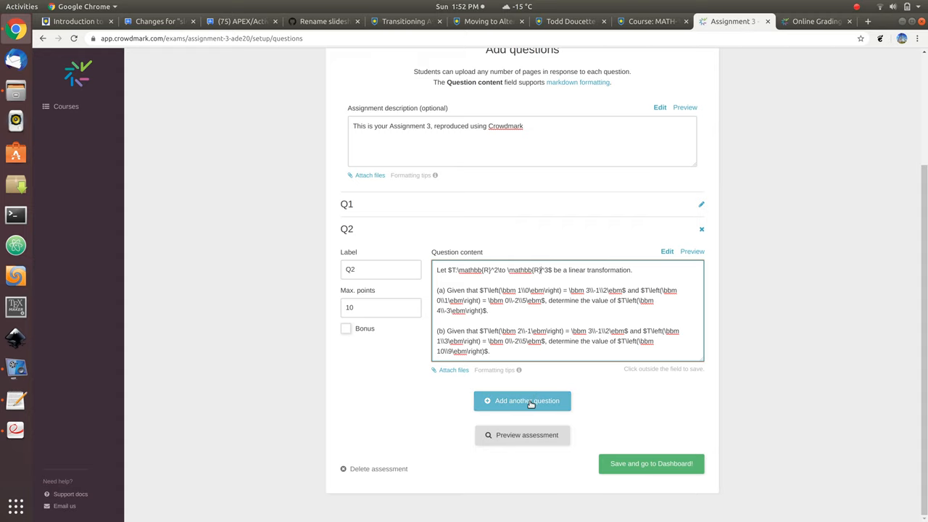
Add Q3 on spanning vectors and Q4 on null and column spaces, wrapping Q4's matrix in $$ and bmatrix.
click(522, 400)
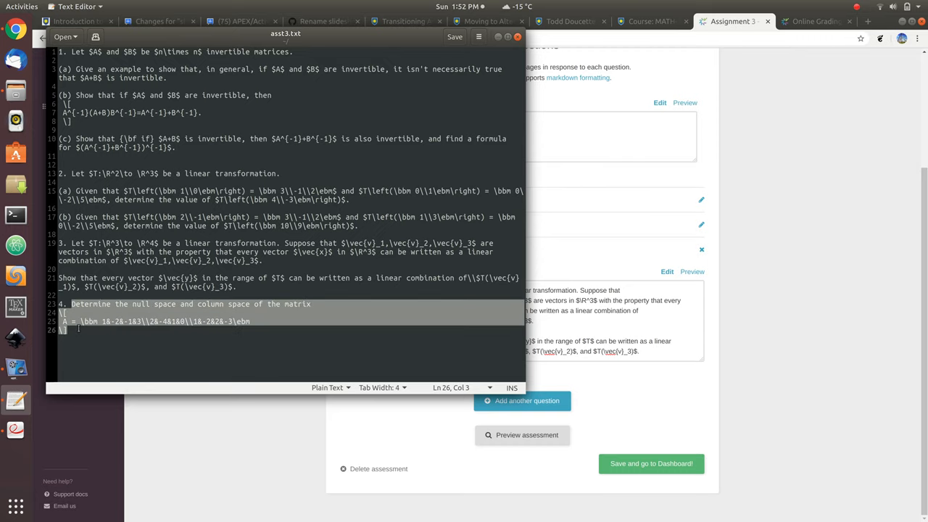
click(733, 22)
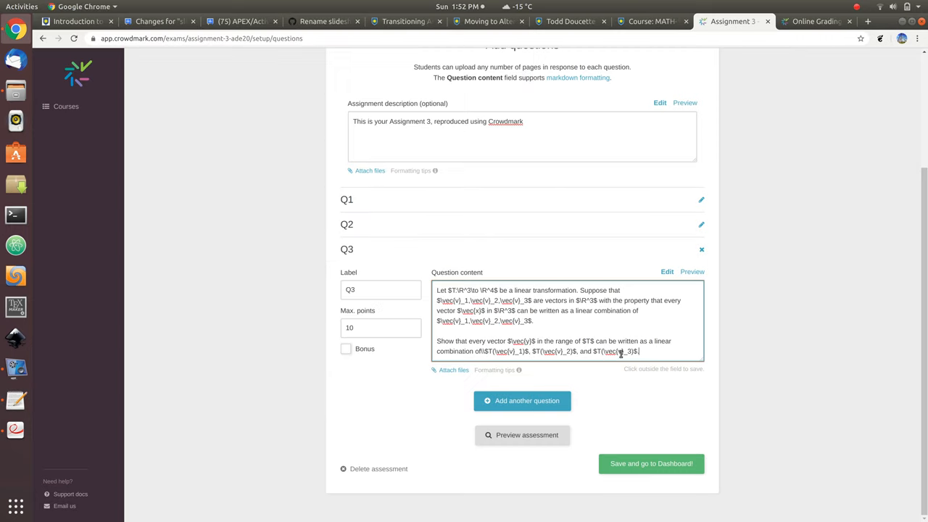
click(522, 400)
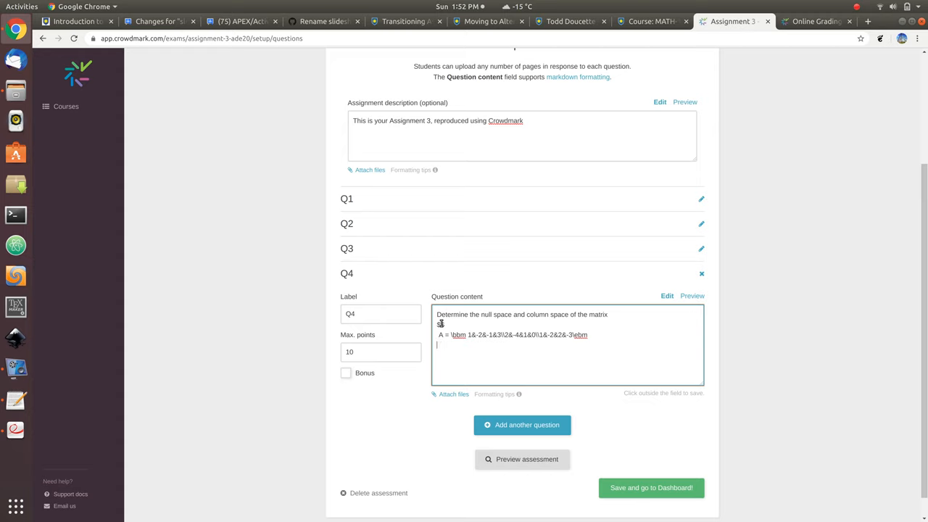
text($$)
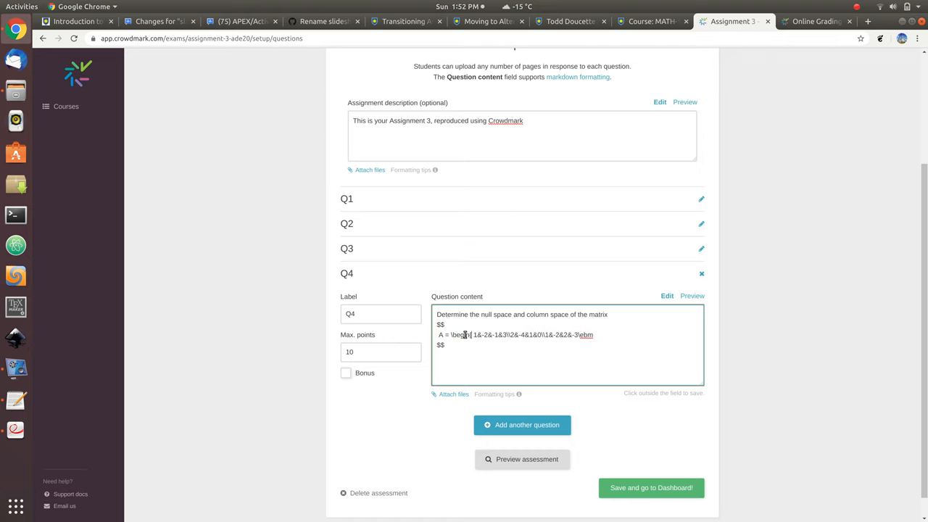
text({bmatrix})
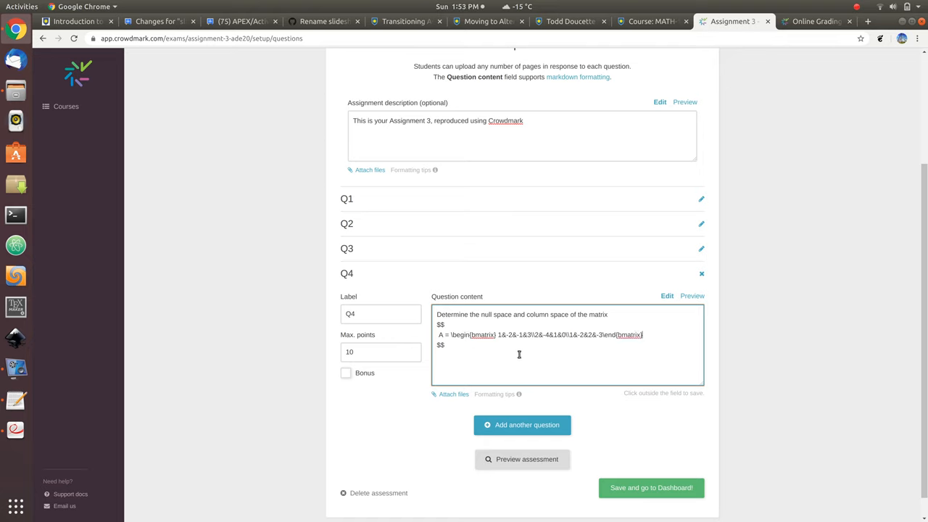
Preview Q4's rendered matrix A, then save the assessment and go to its dashboard.
click(691, 296)
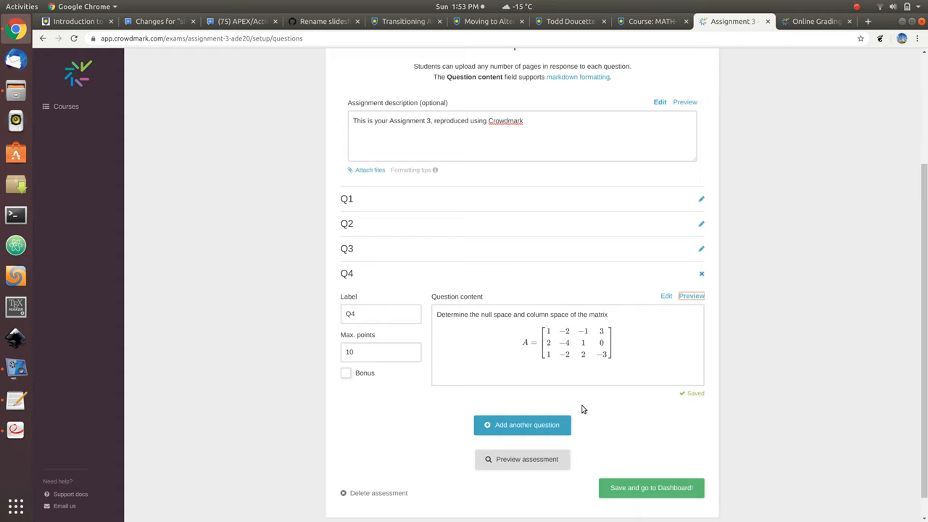
scroll(down, 3)
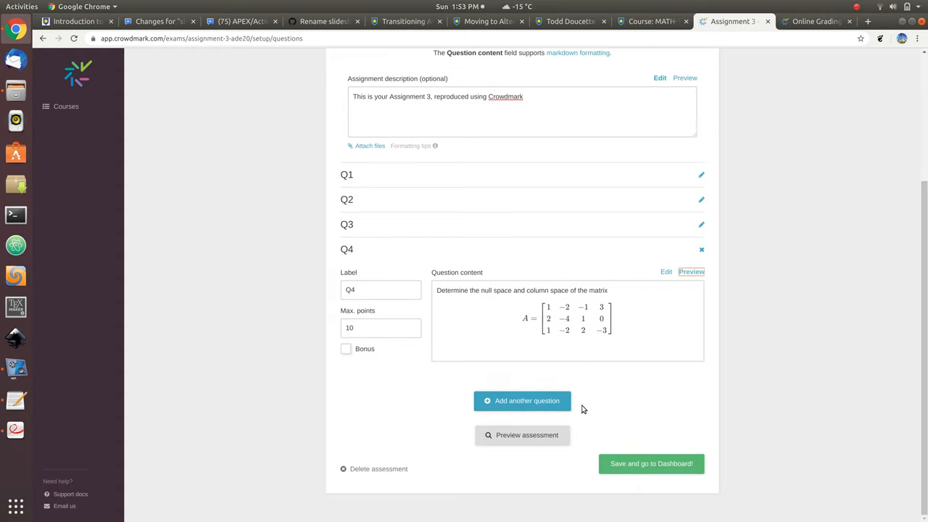
mouse_move(644, 470)
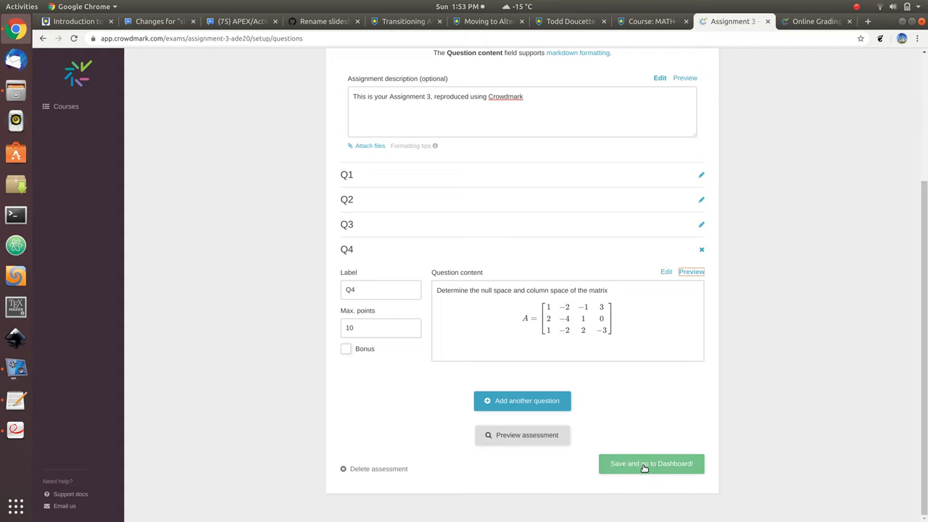
click(650, 464)
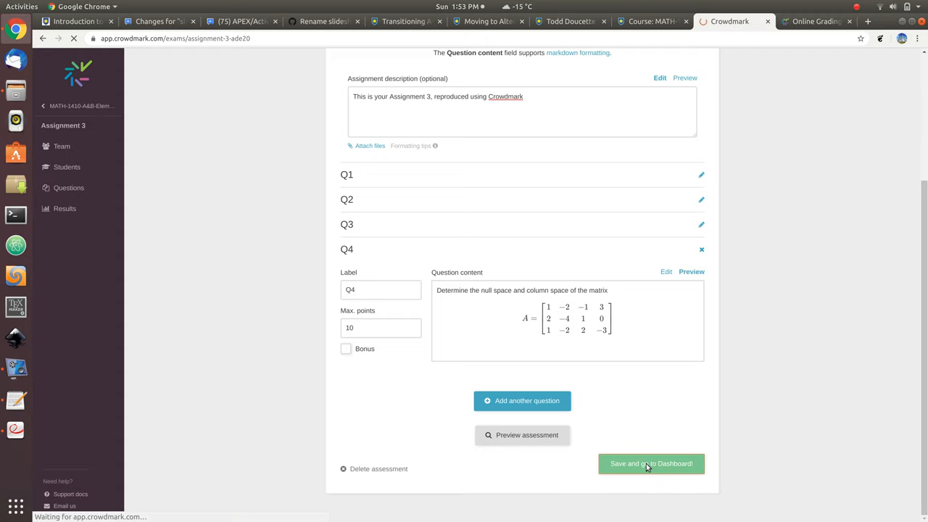
Once the Assignment 3 dashboard loads, go to its Questions page.
click(651, 464)
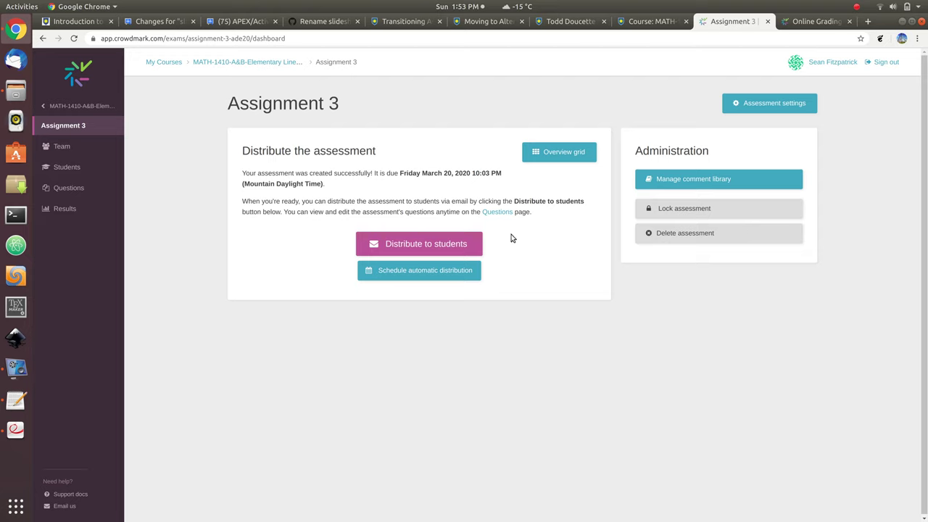
mouse_move(264, 163)
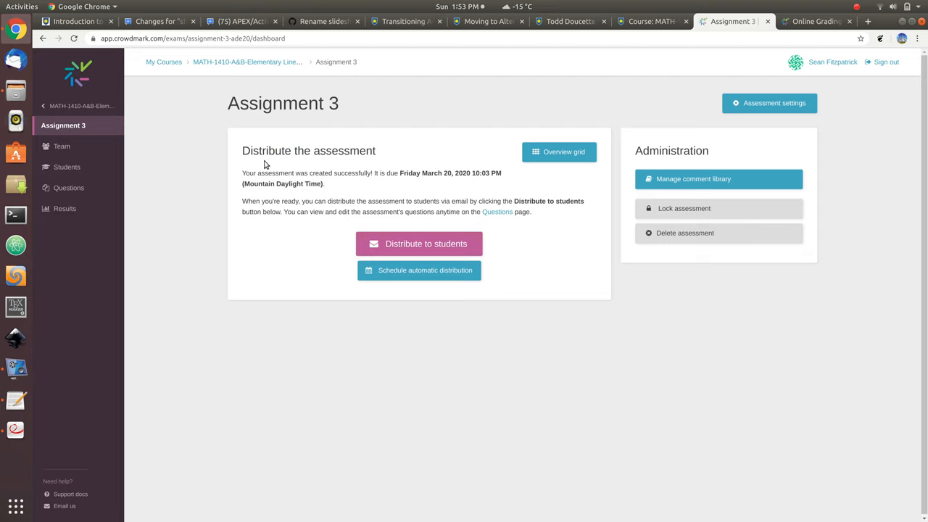
mouse_move(150, 181)
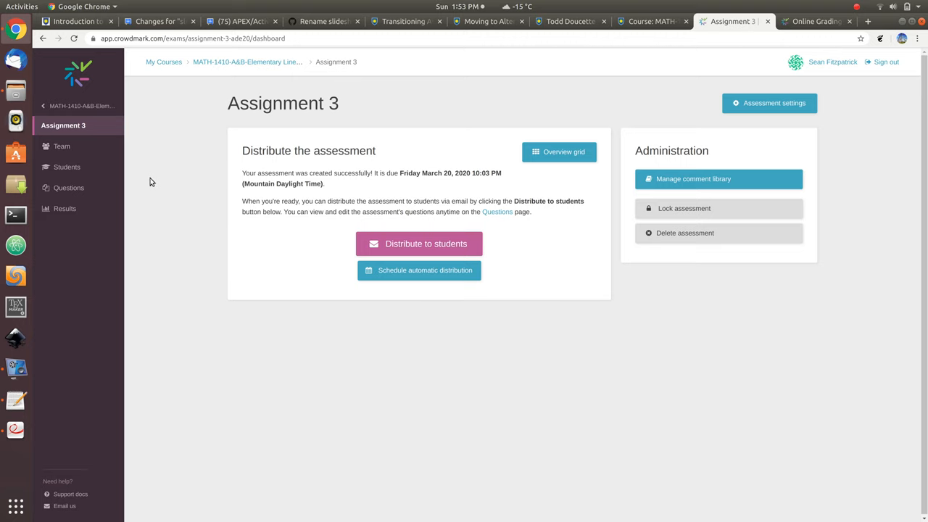
click(68, 189)
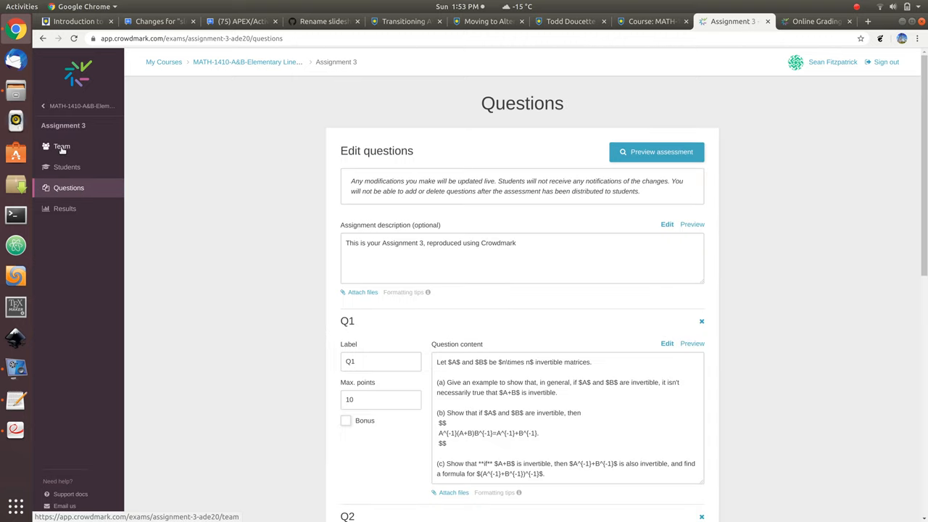
View the Assignment 3 team, then go through Manage team to the MATH 1410 course team page.
click(61, 147)
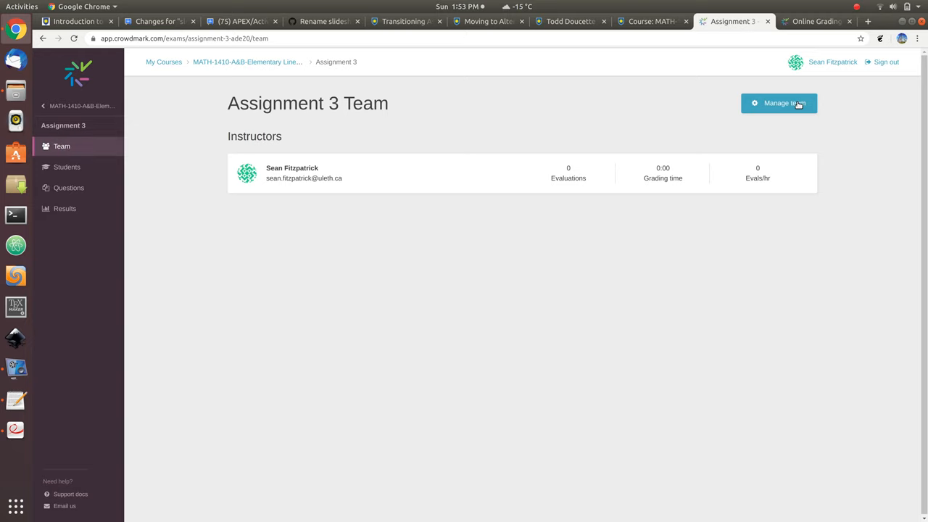
mouse_move(792, 107)
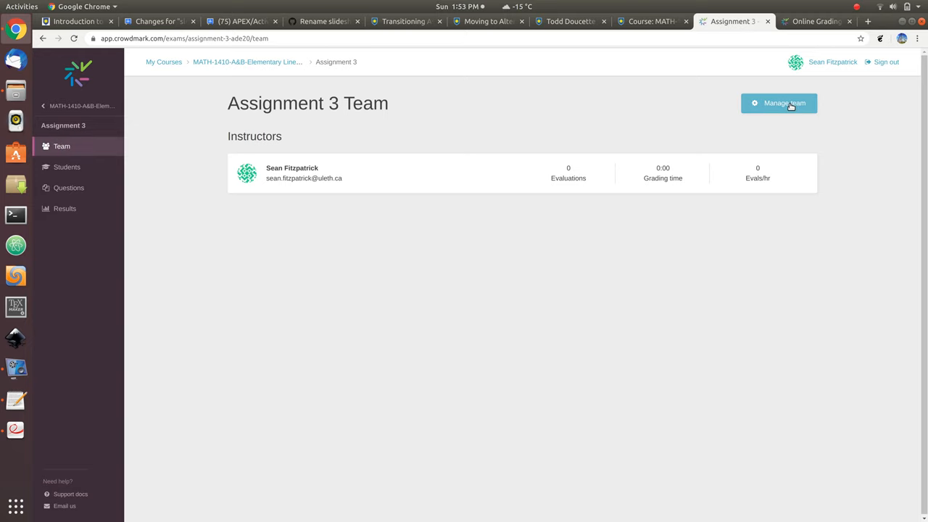
click(779, 103)
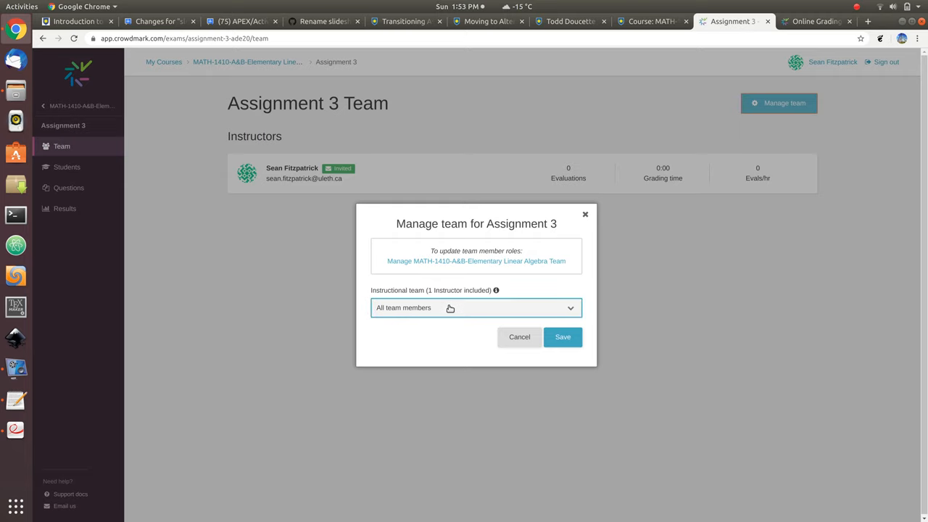
mouse_move(442, 264)
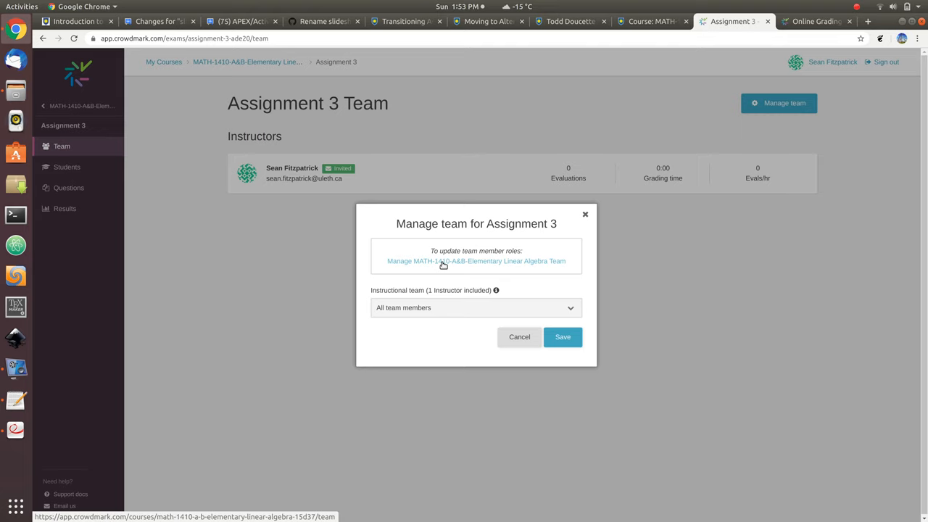
click(475, 261)
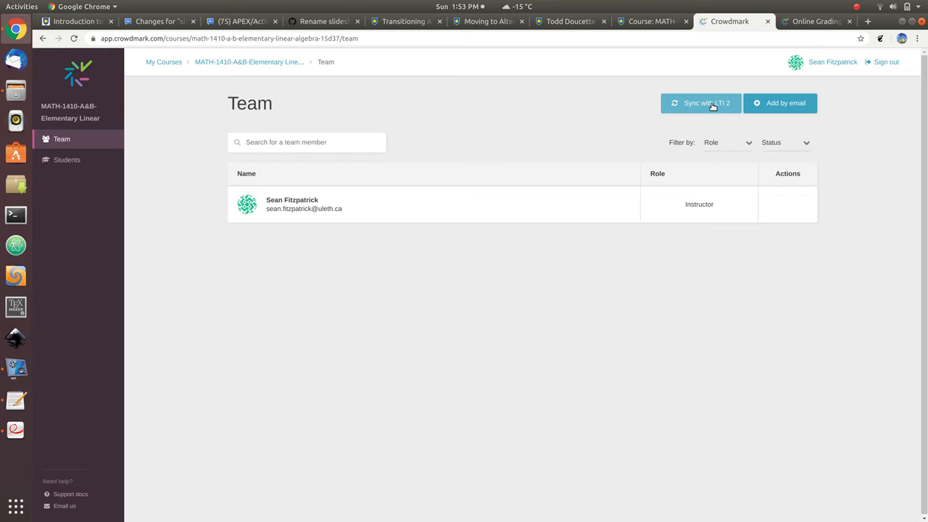
mouse_move(787, 107)
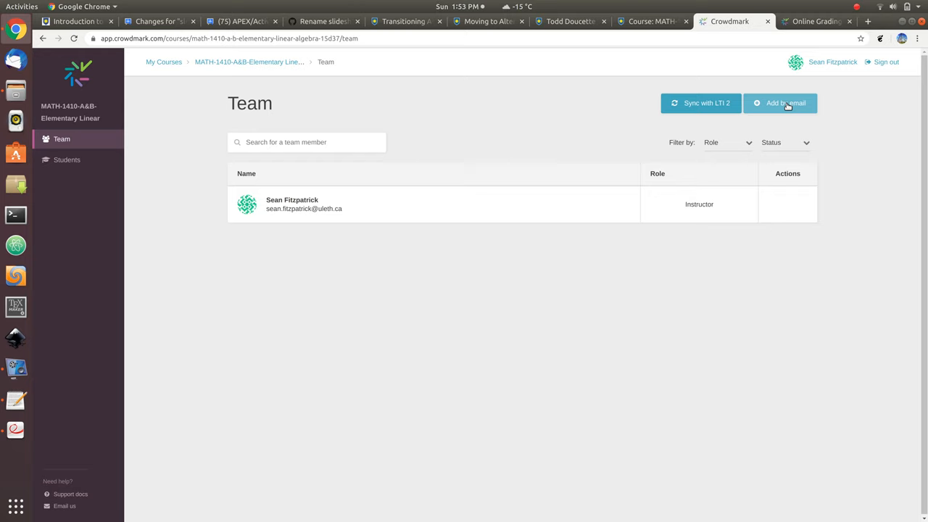
Run the LTI 2 team sync, review the three proposed graders, and close without updating the team.
click(702, 101)
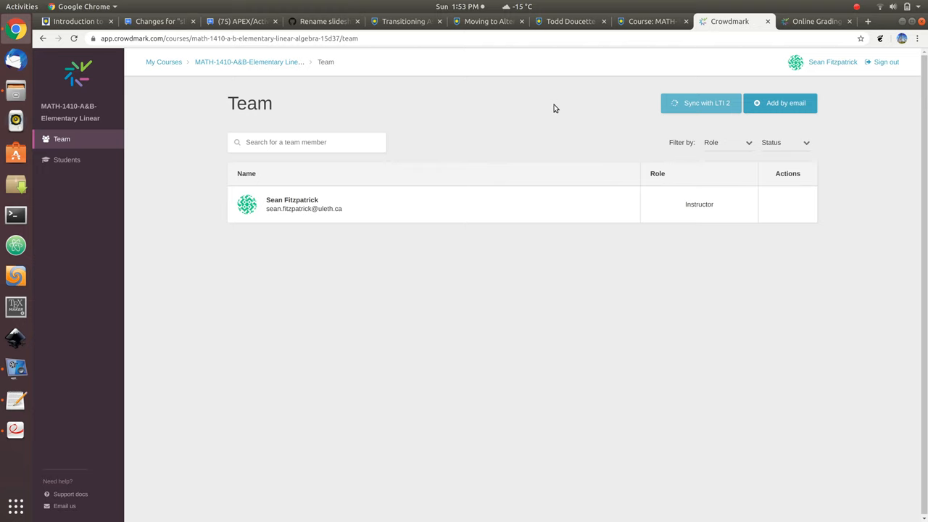
click(701, 103)
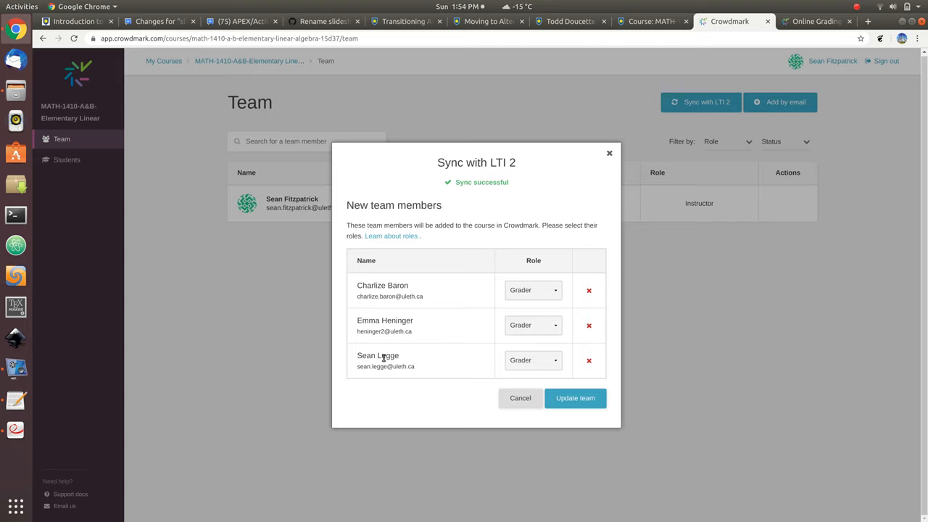
mouse_move(525, 225)
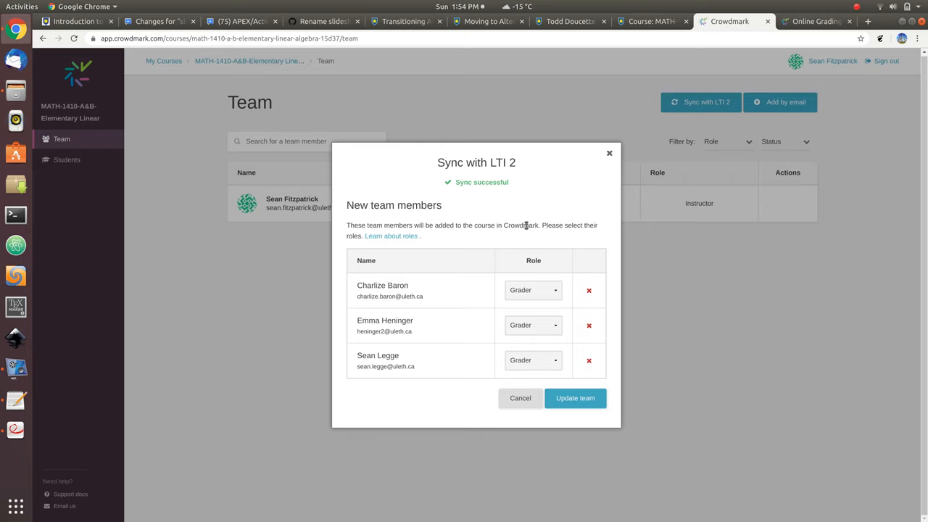
mouse_move(609, 154)
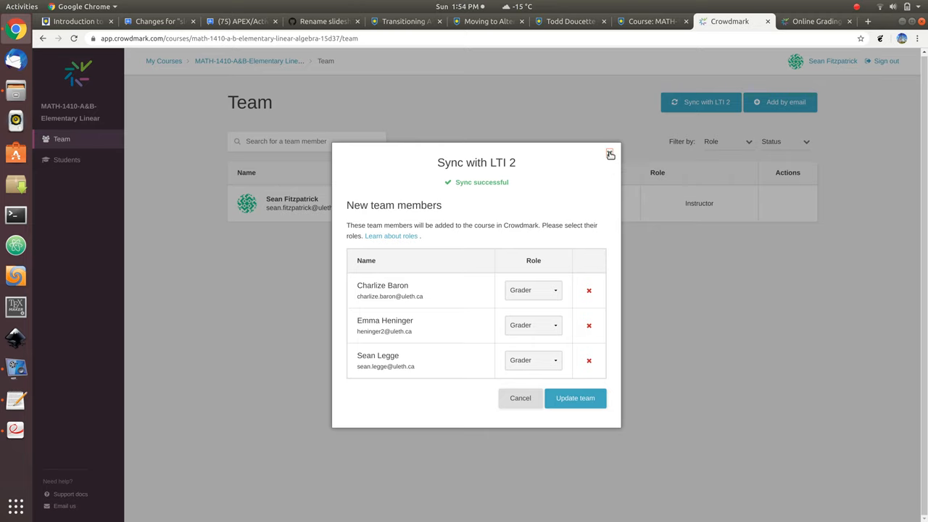
click(609, 154)
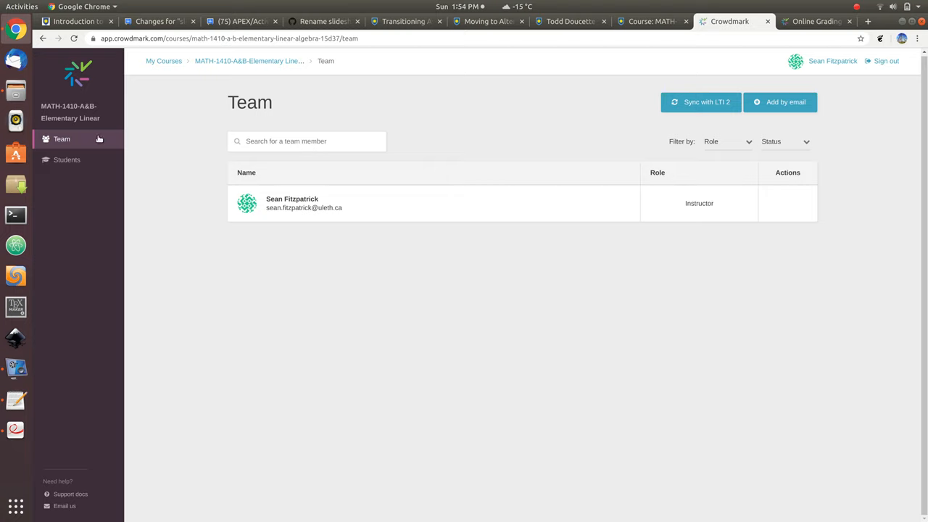
mouse_move(409, 203)
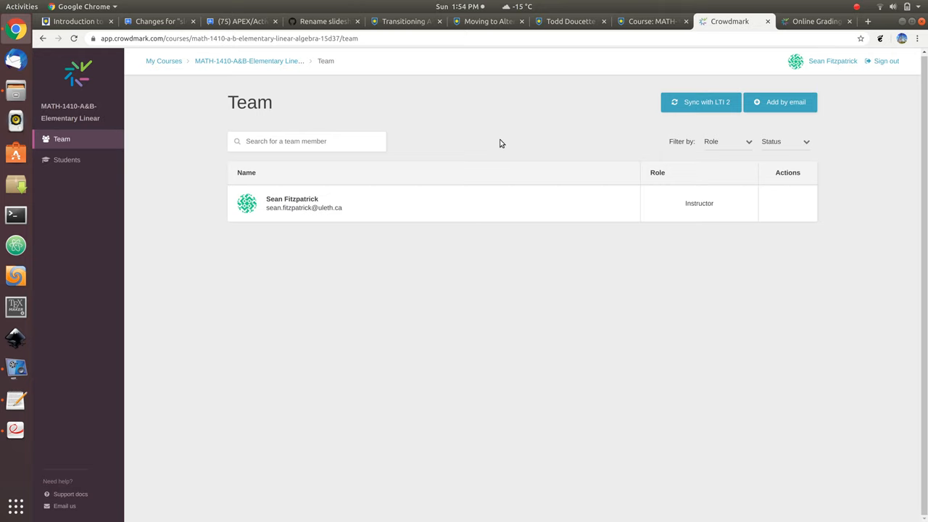
mouse_move(70, 113)
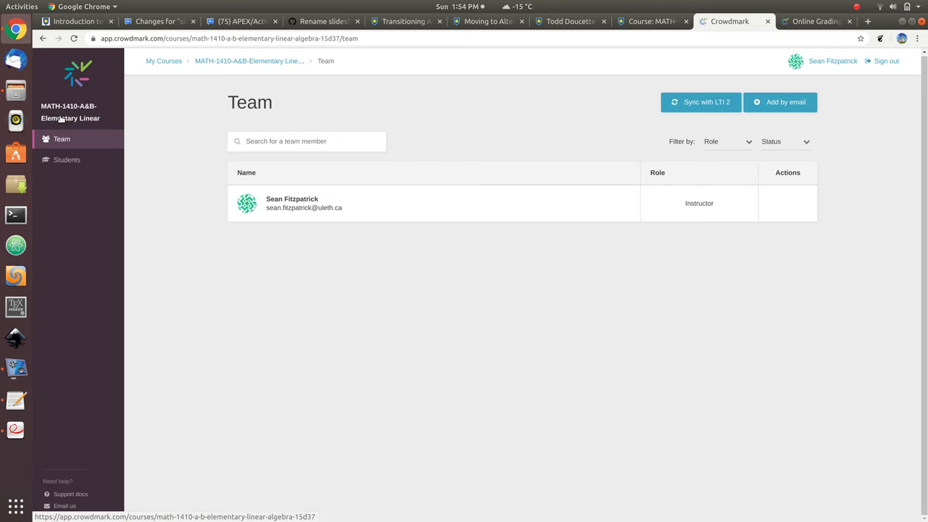
Return to the course's assessment list and reopen the Assignment 3 dashboard.
click(70, 113)
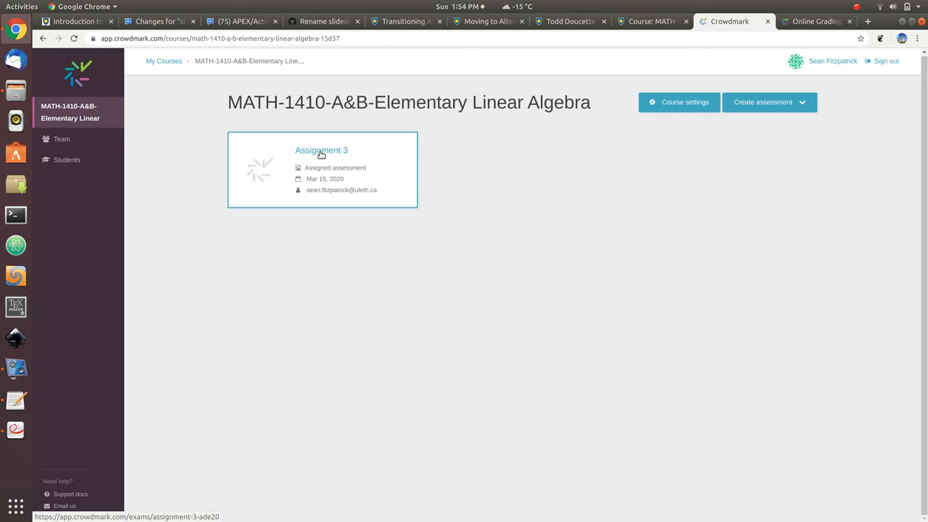
click(321, 149)
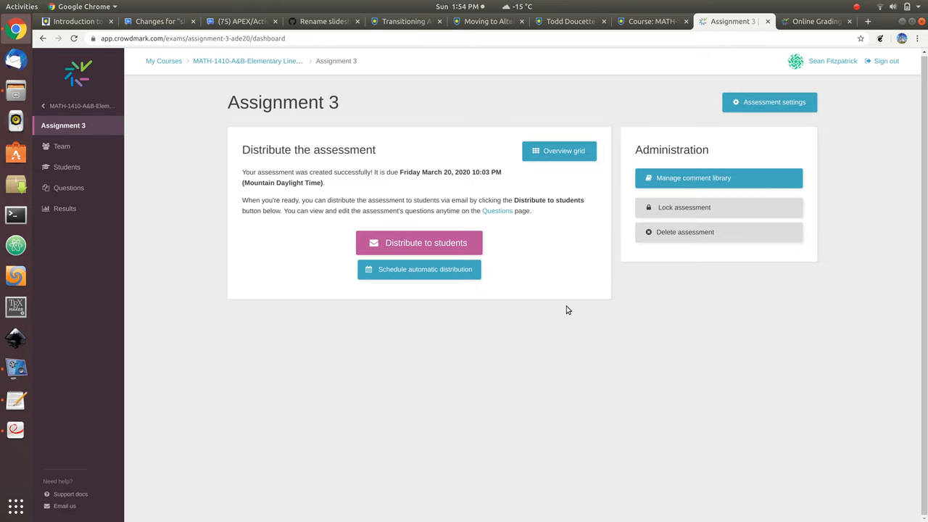
mouse_move(429, 243)
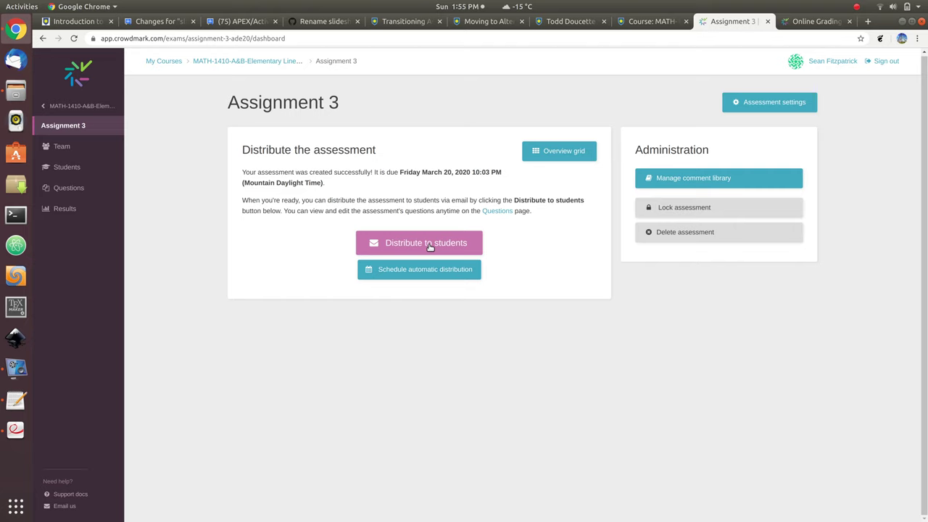
mouse_move(537, 211)
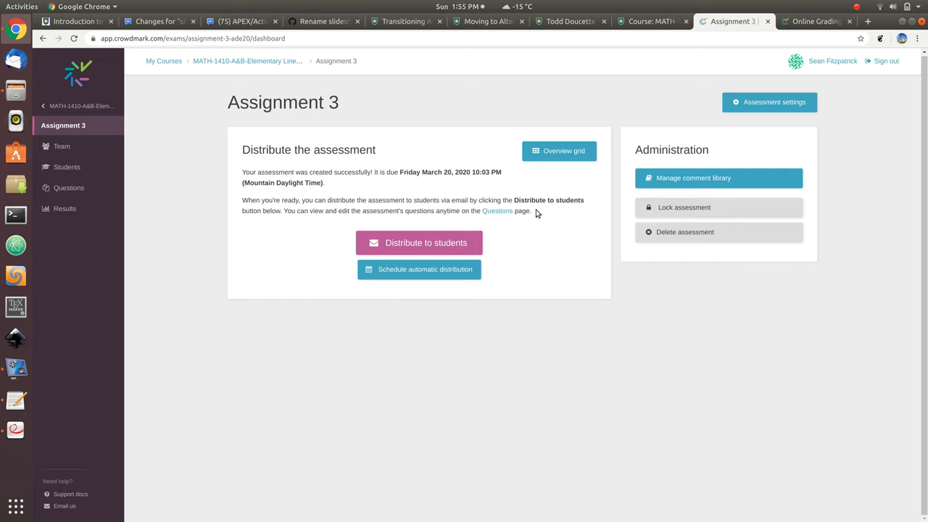
mouse_move(693, 183)
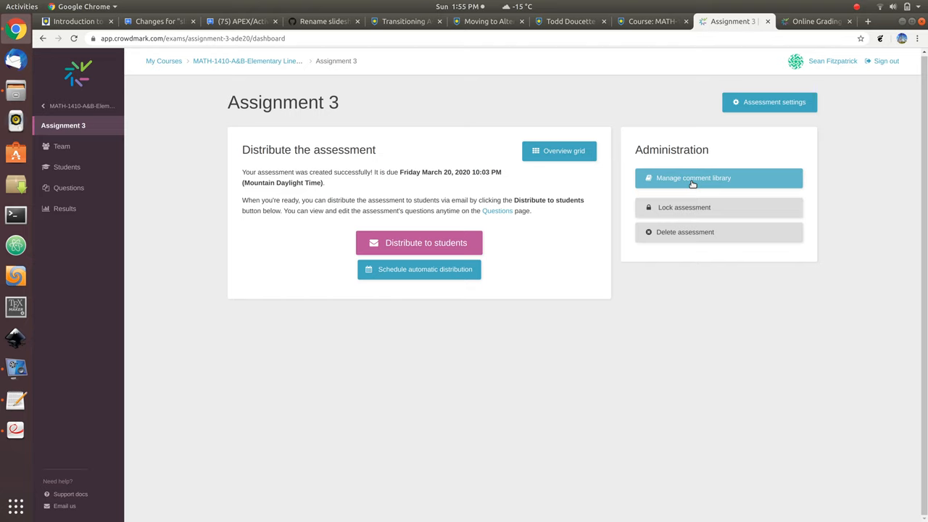
mouse_move(689, 183)
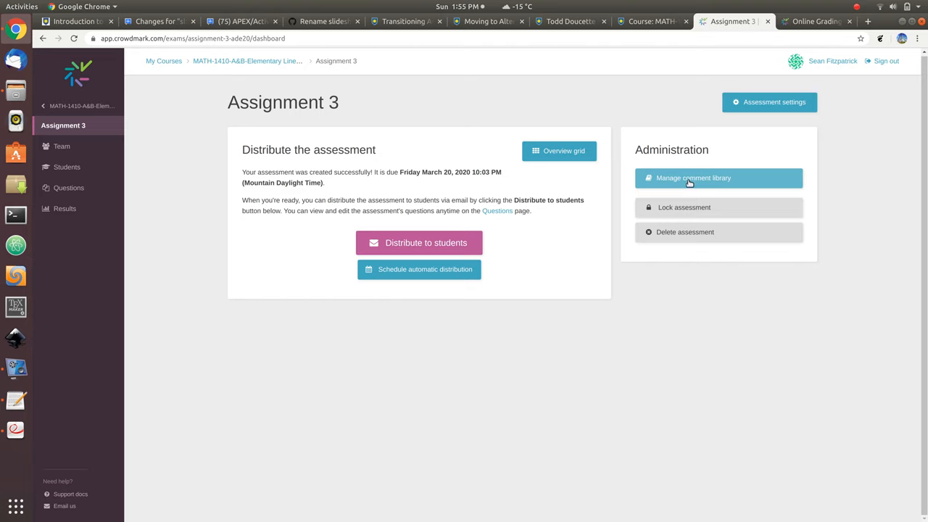
click(691, 177)
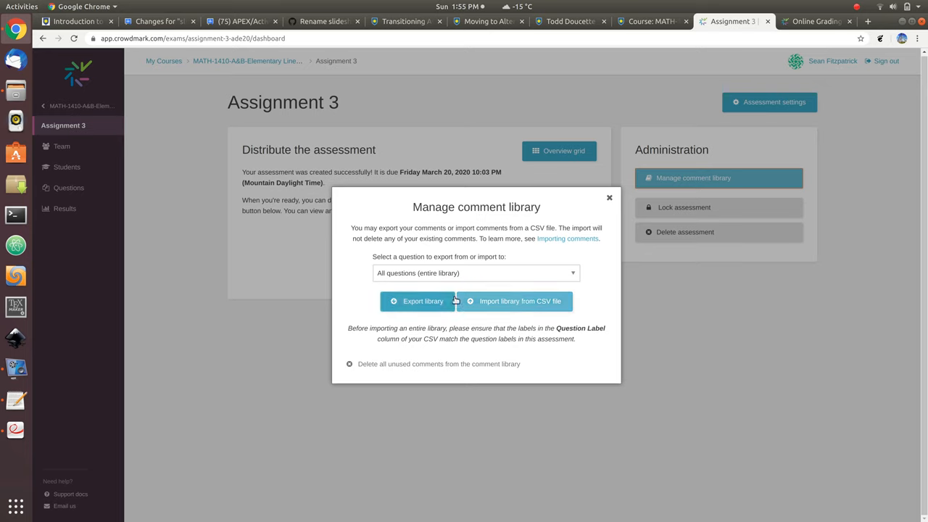
mouse_move(440, 290)
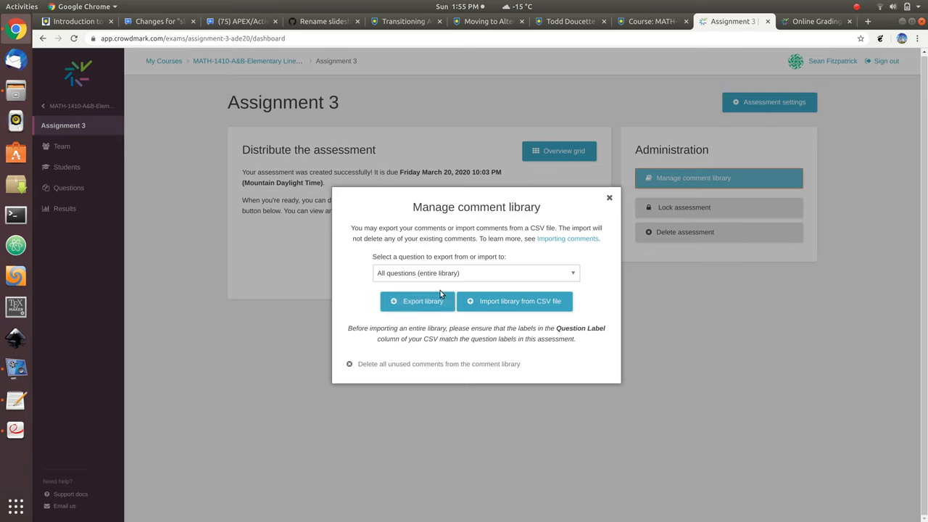
mouse_move(496, 265)
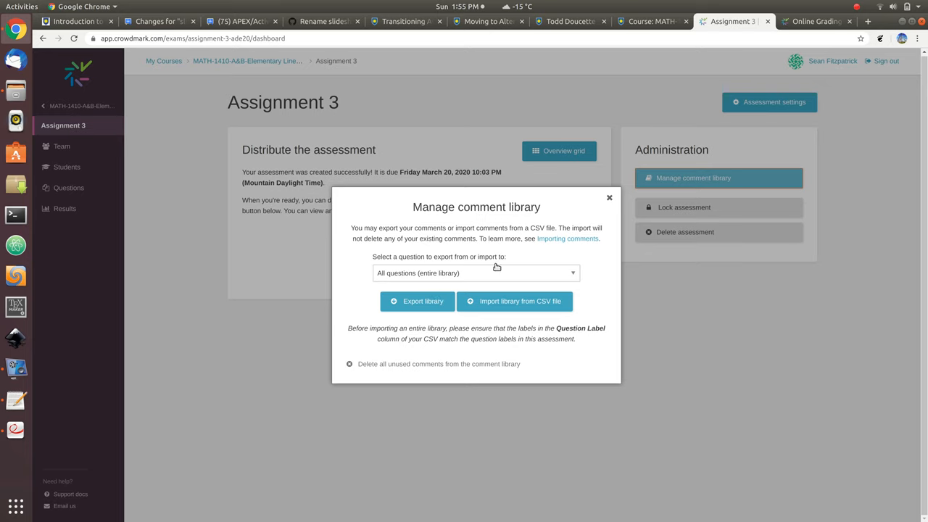
mouse_move(574, 238)
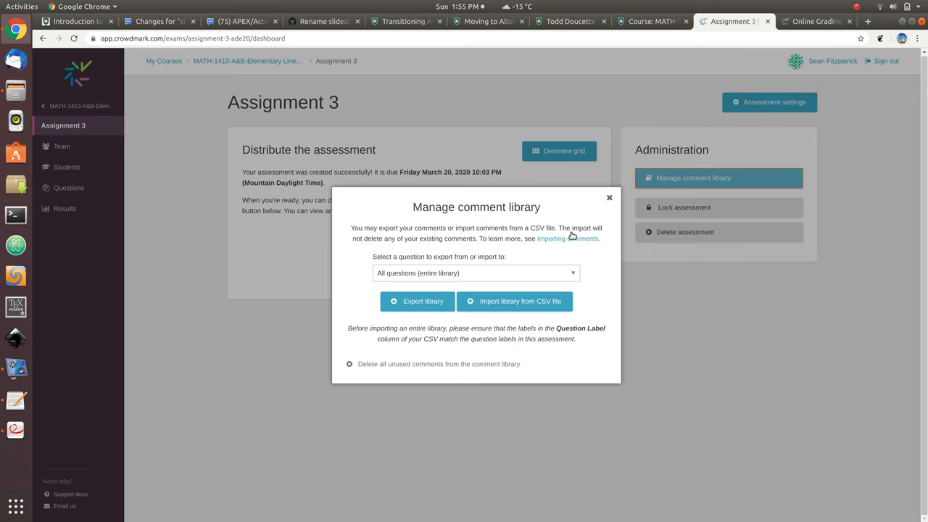
mouse_move(609, 198)
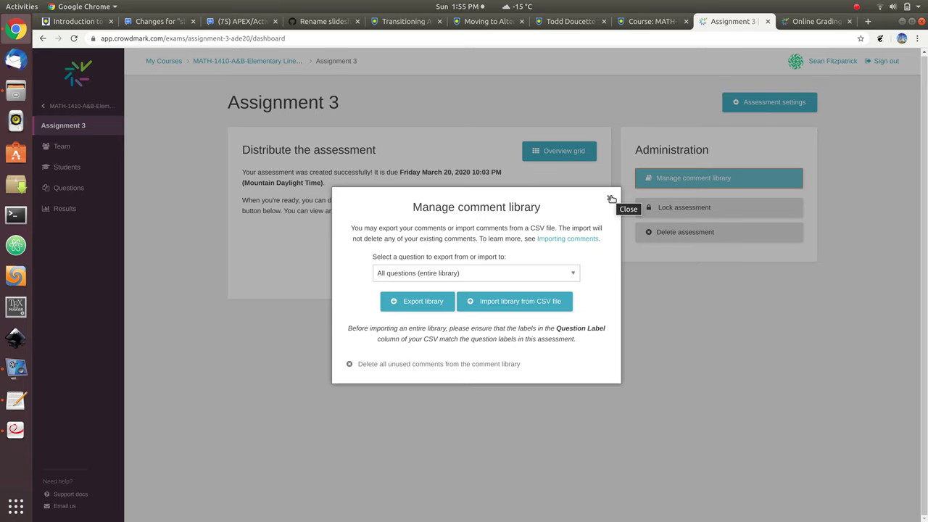
click(612, 199)
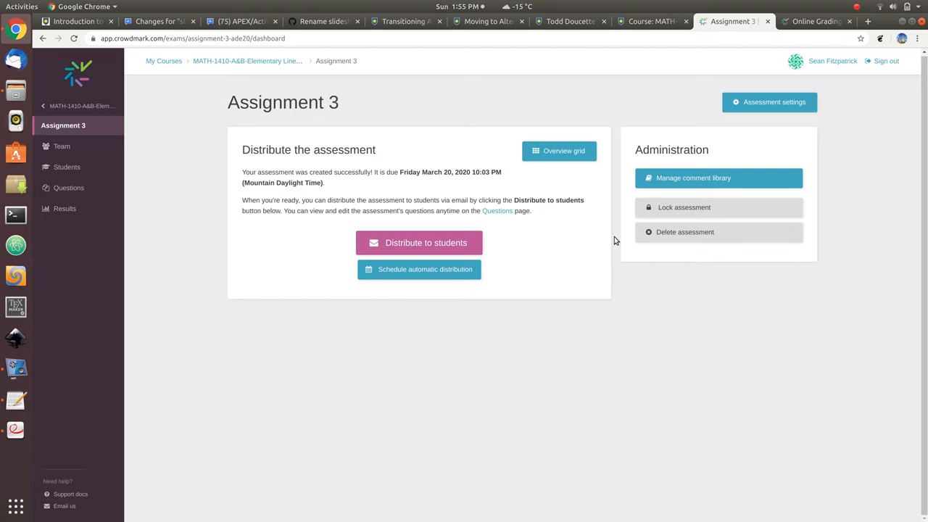
mouse_move(205, 188)
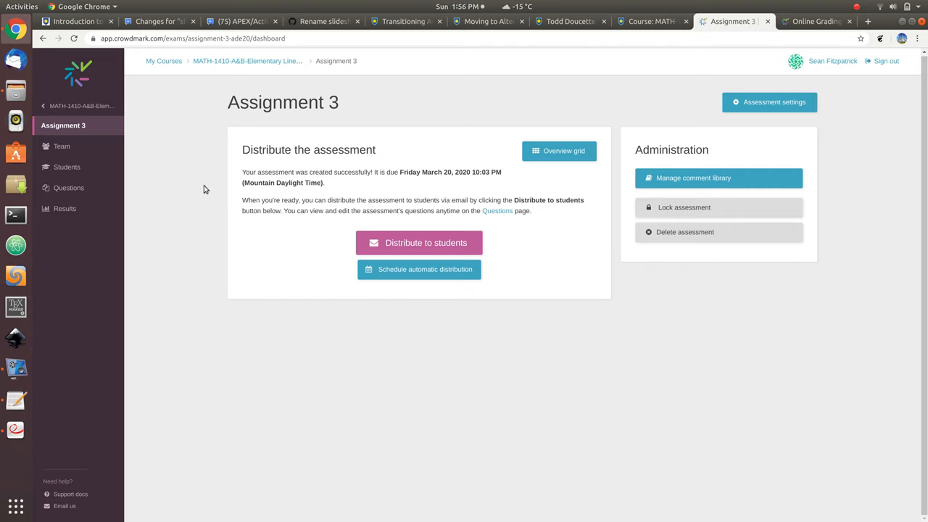
mouse_move(62, 209)
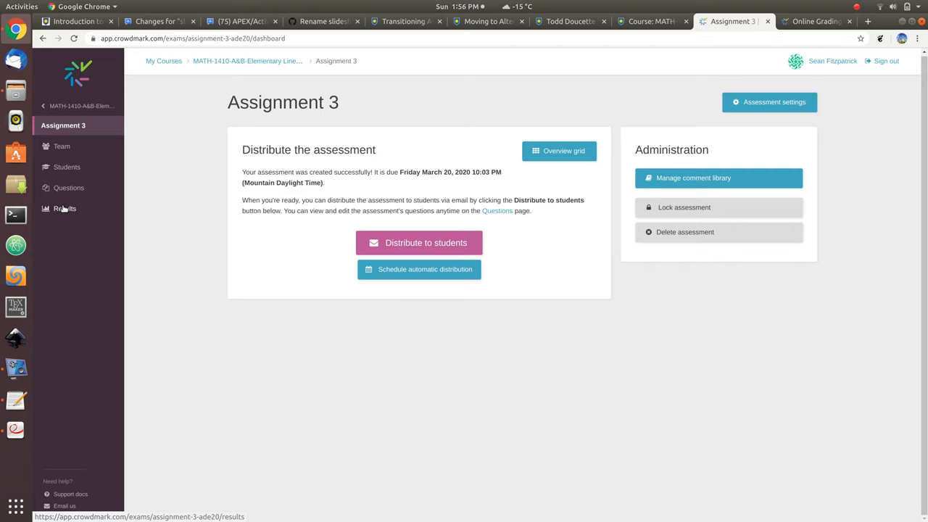
View the Results page for Assignment 3, which shows no results yet.
click(64, 209)
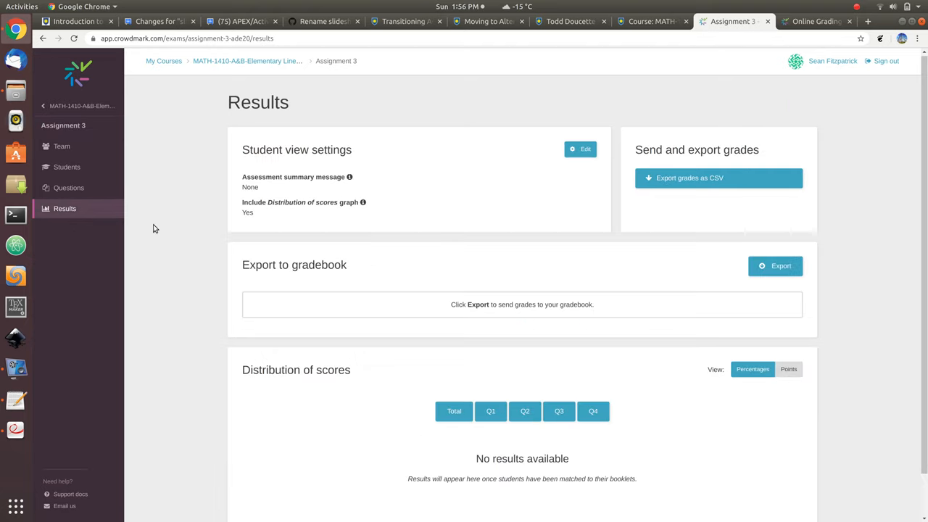
mouse_move(592, 209)
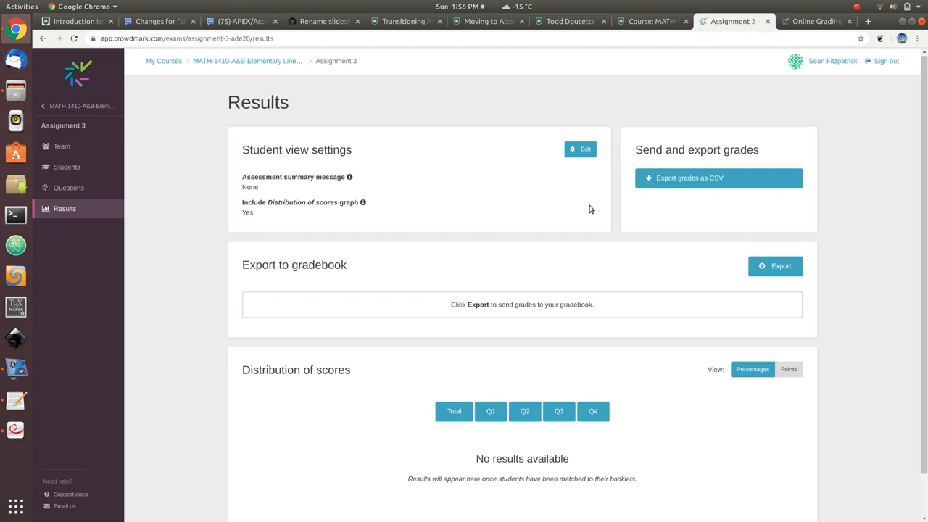
mouse_move(681, 252)
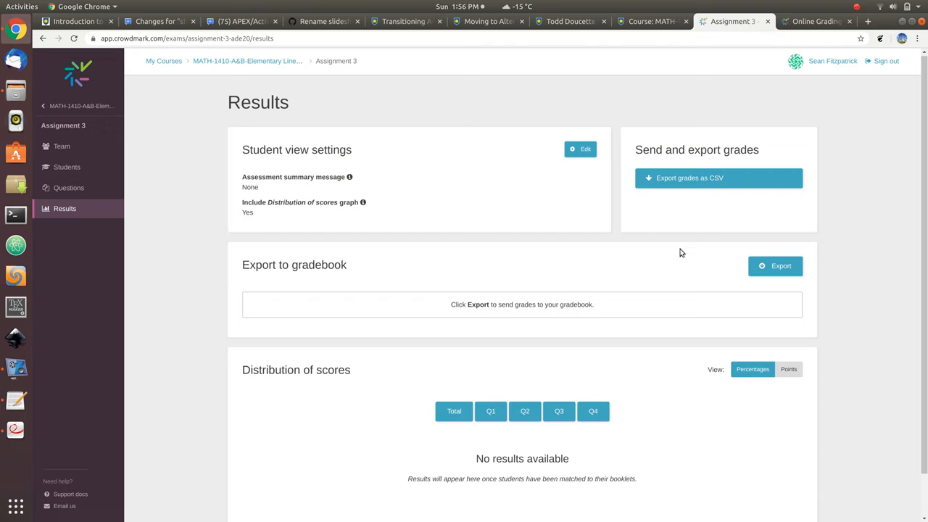
mouse_move(780, 267)
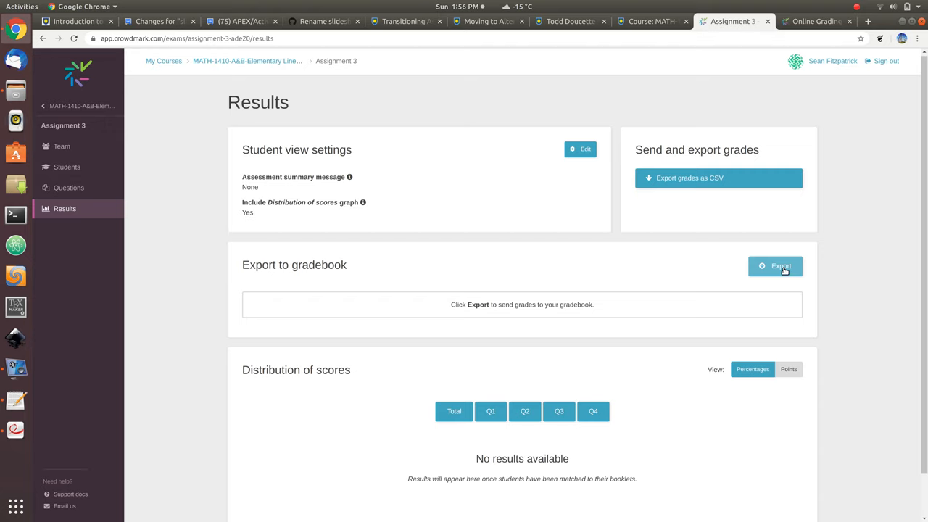
mouse_move(545, 229)
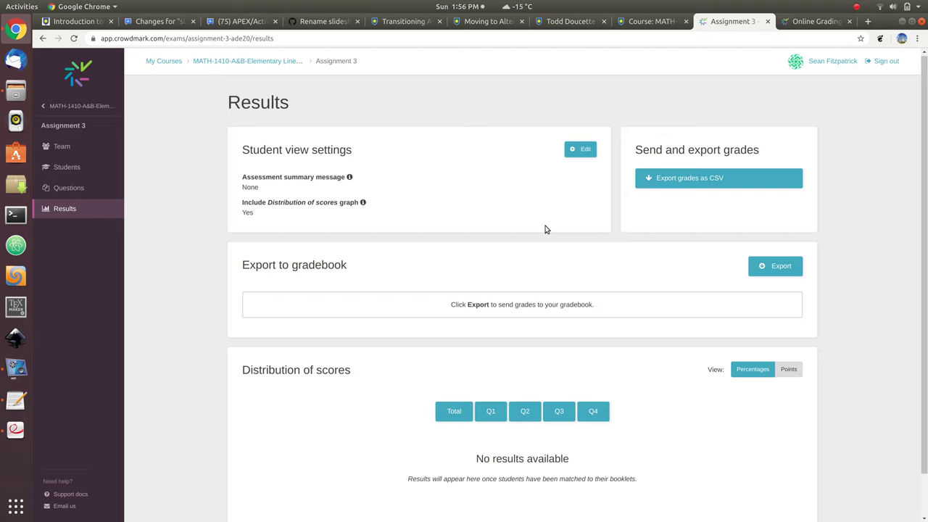
mouse_move(545, 226)
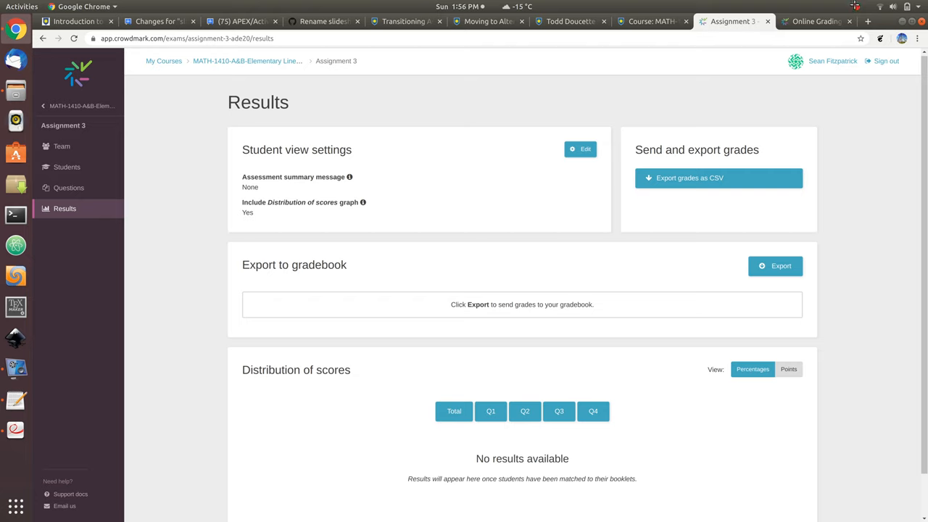
mouse_move(835, 96)
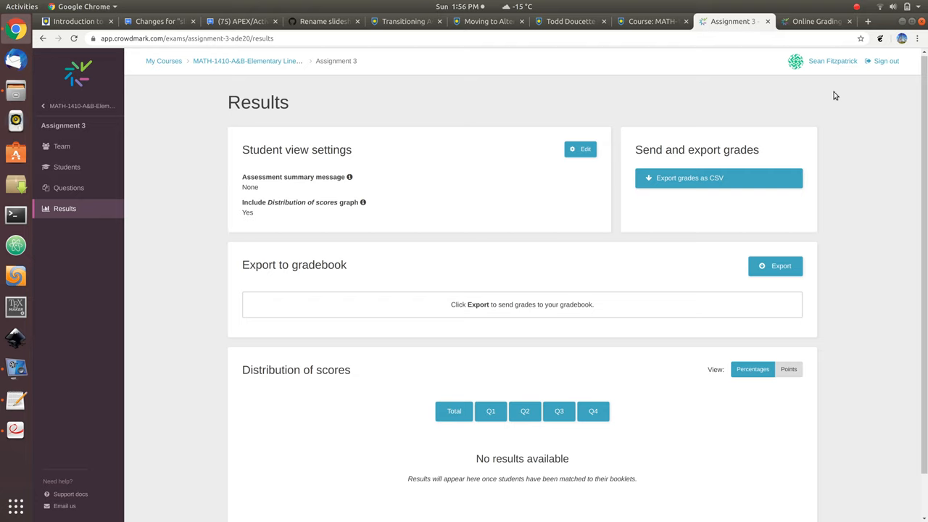